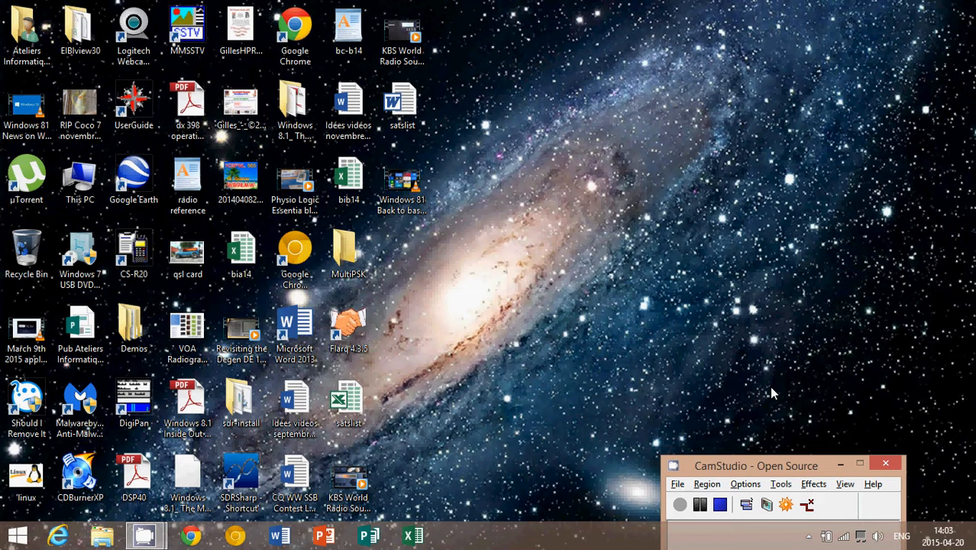
mouse_move(512, 468)
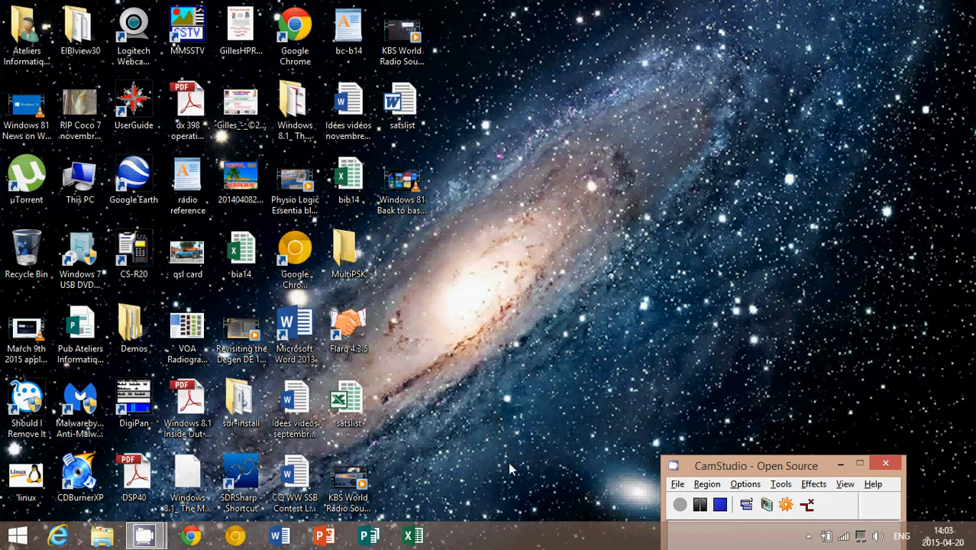
Step: Switch from the desktop to the Windows 8.1 Start screen and its tile groups
click(17, 534)
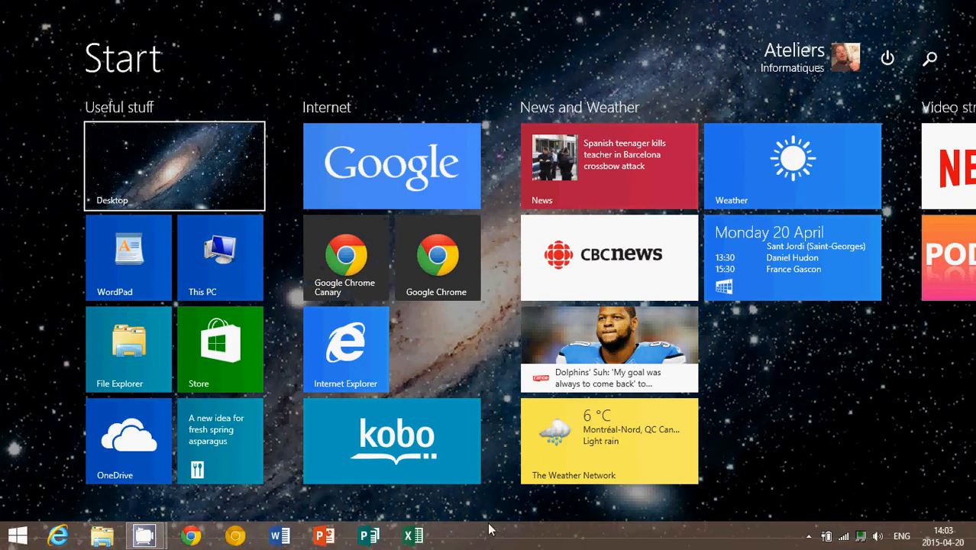
mouse_move(495, 542)
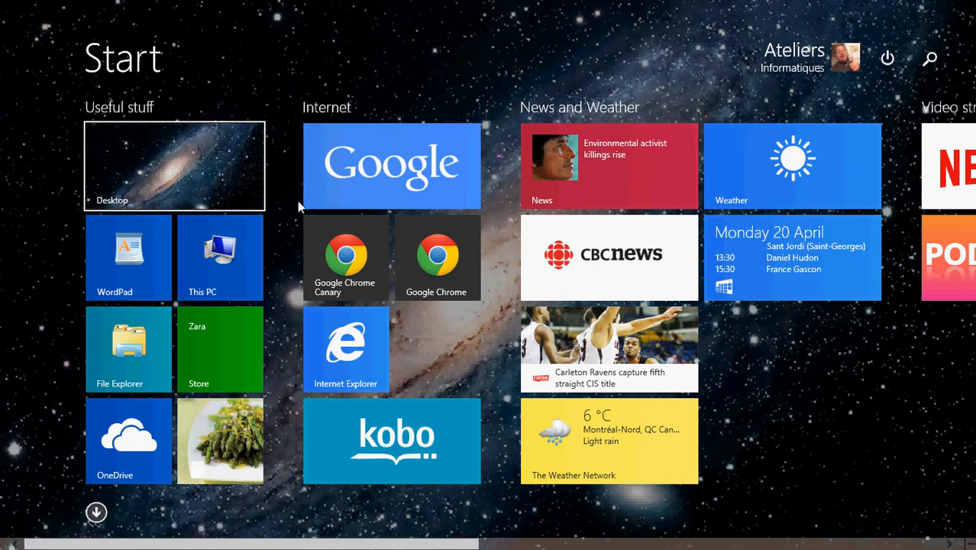
mouse_move(718, 88)
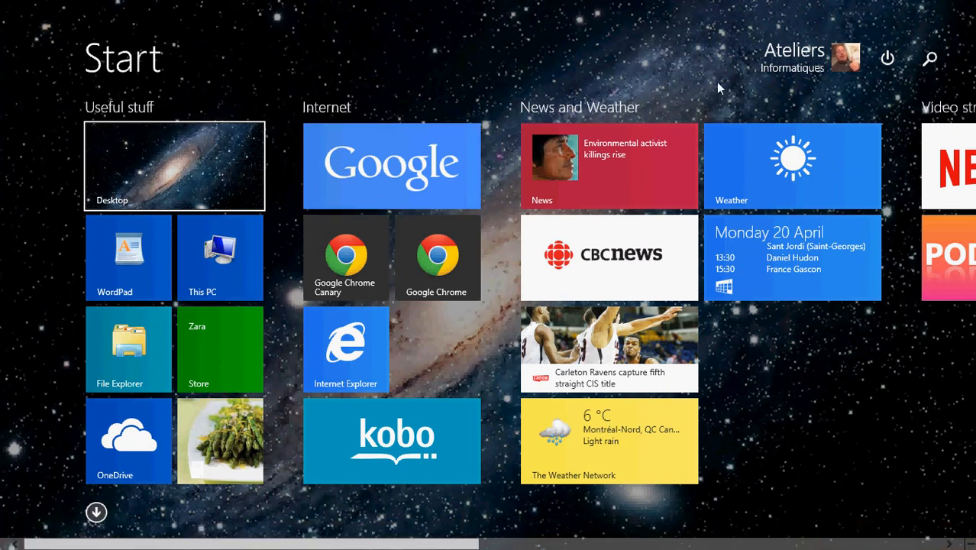
Step: Search everywhere for 'store' so the Store app tops the results list
click(929, 59)
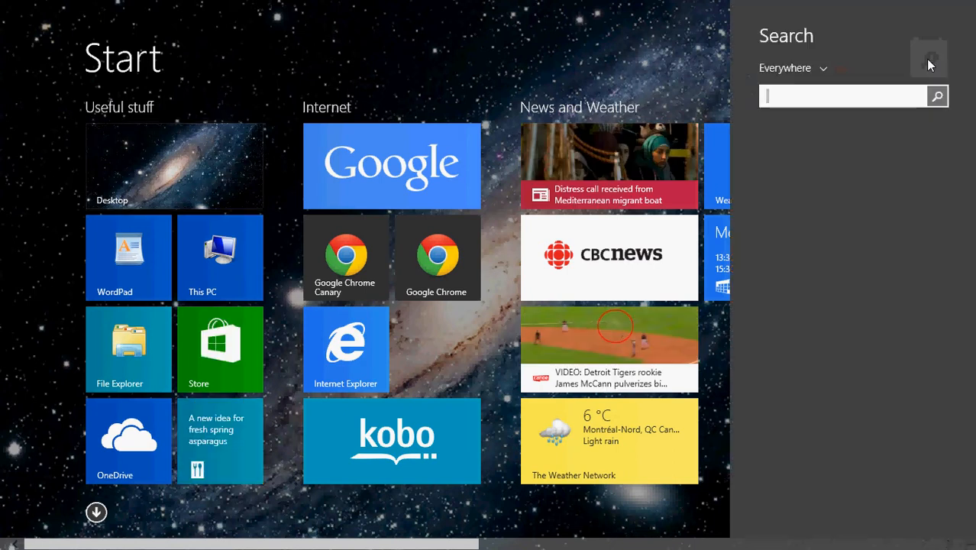
text(store)
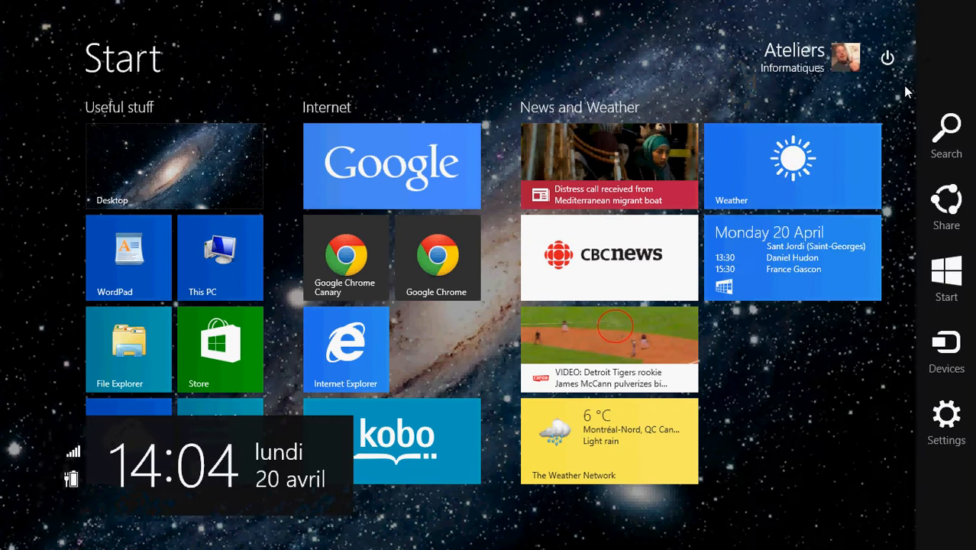
click(945, 129)
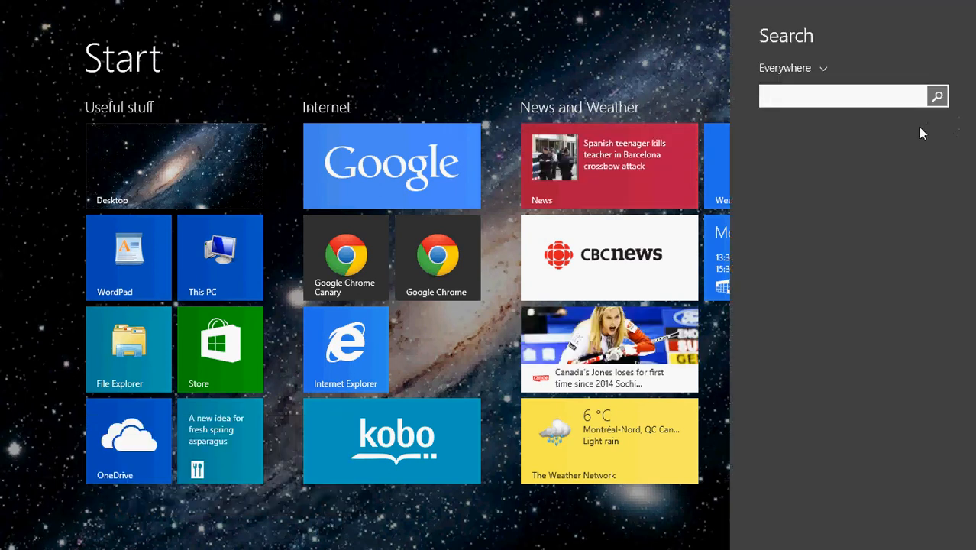
text(store)
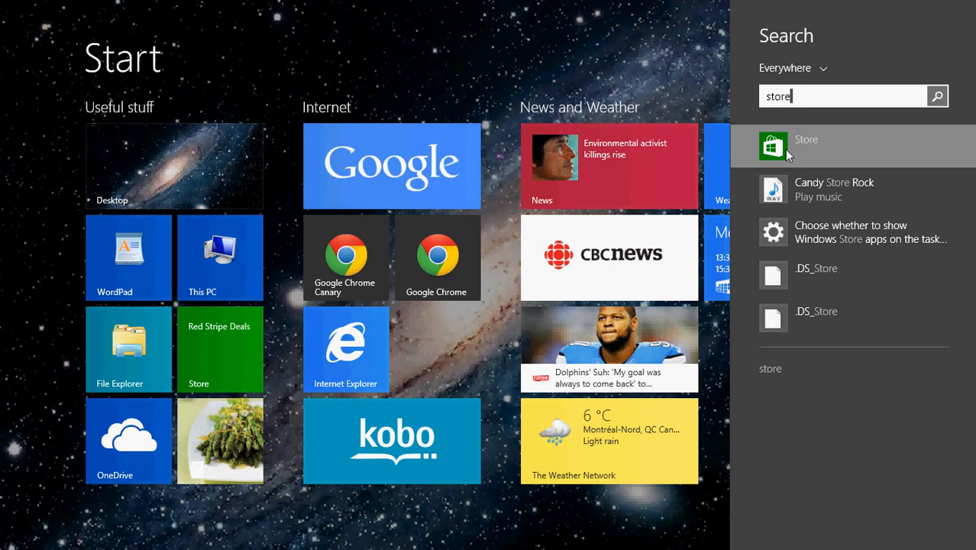
Step: Launch Windows Store and scroll its home page to the Top free and New & Rising lists
click(805, 139)
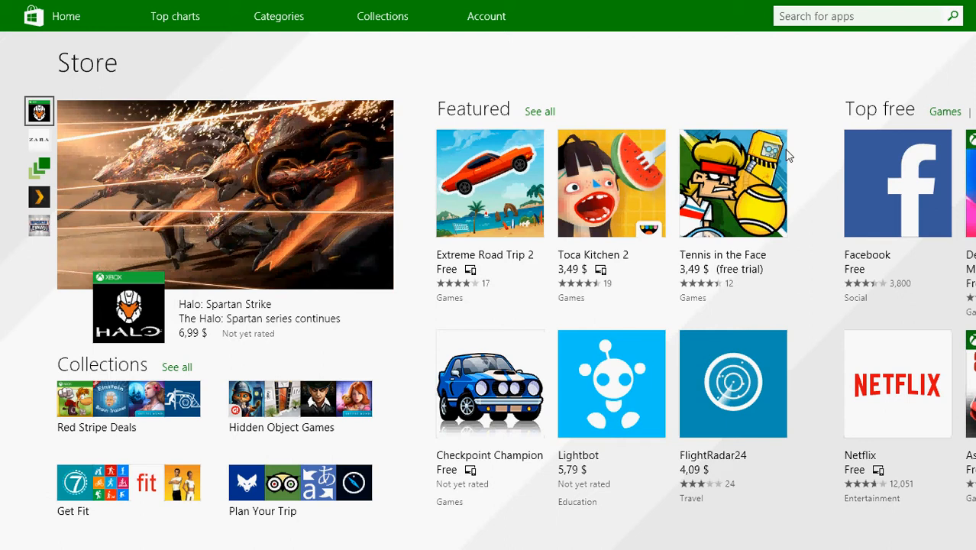
click(39, 139)
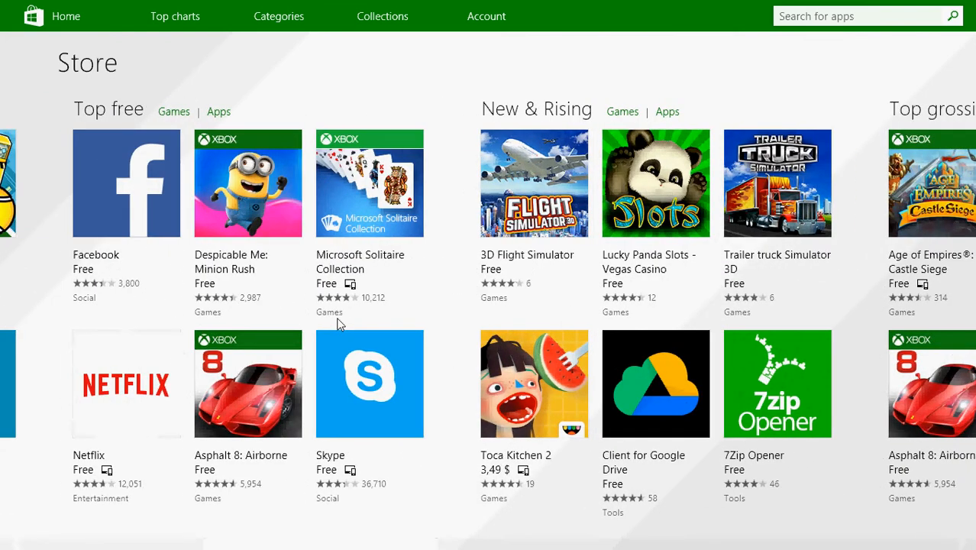
scroll(right, 3)
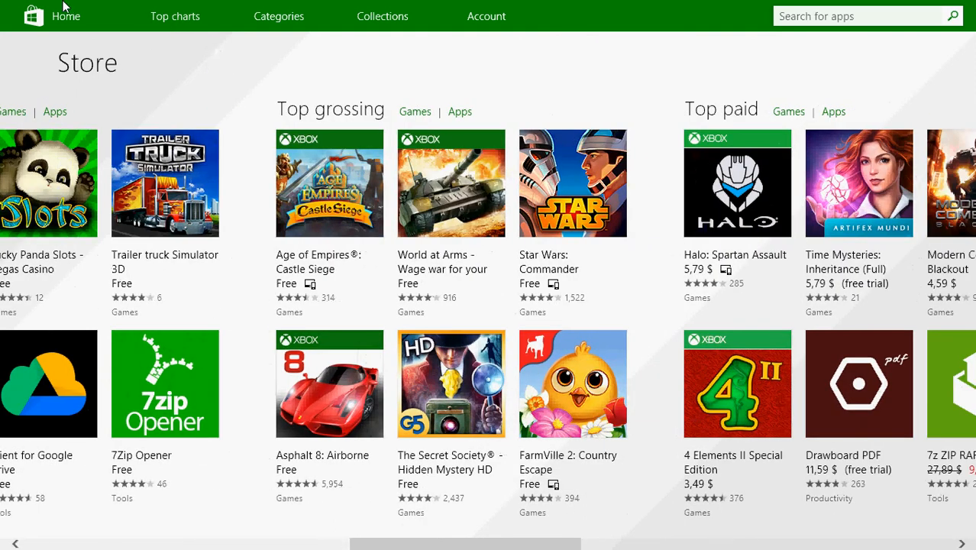
mouse_move(203, 58)
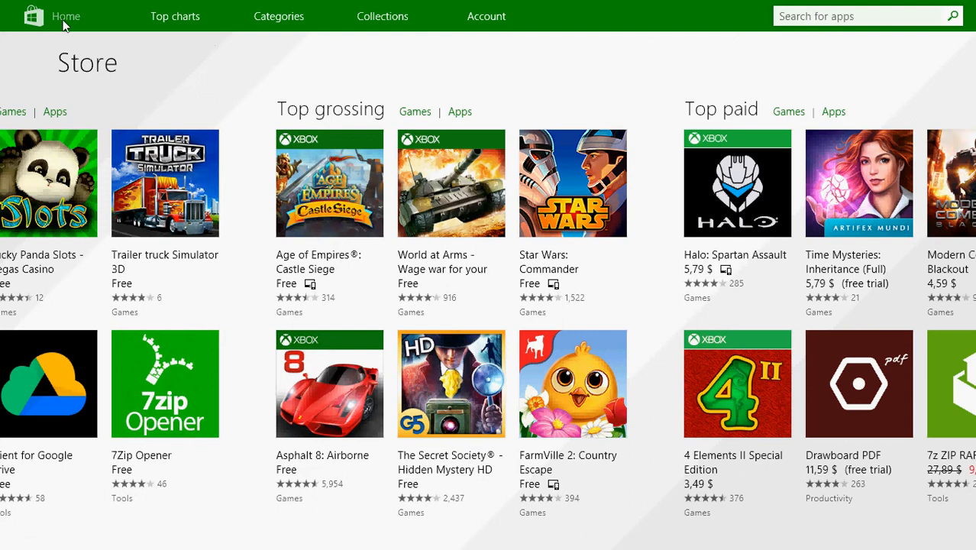
click(175, 16)
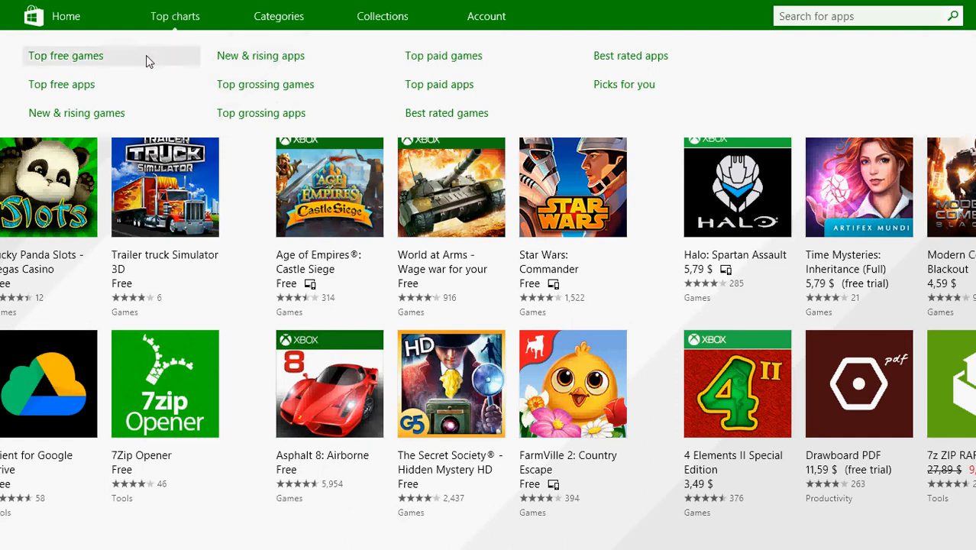
mouse_move(288, 91)
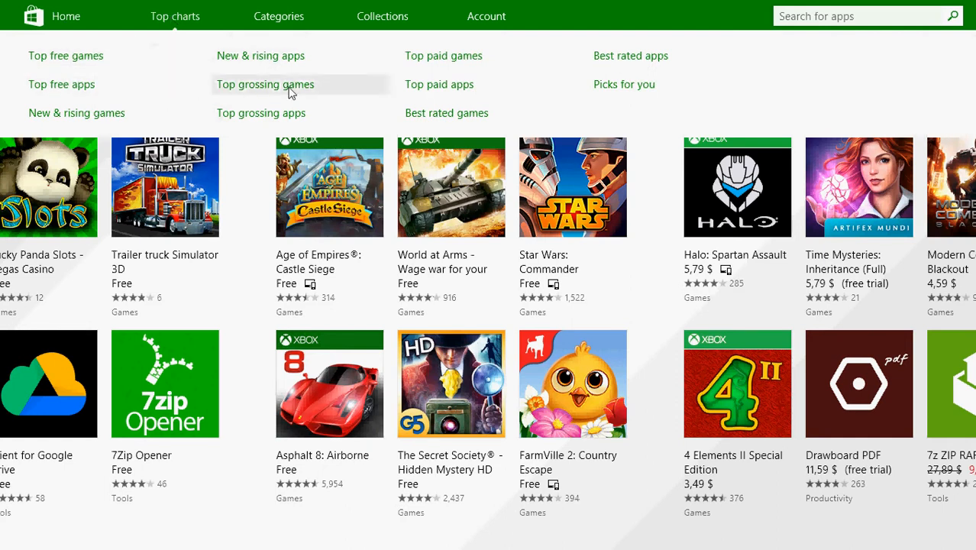
mouse_move(496, 74)
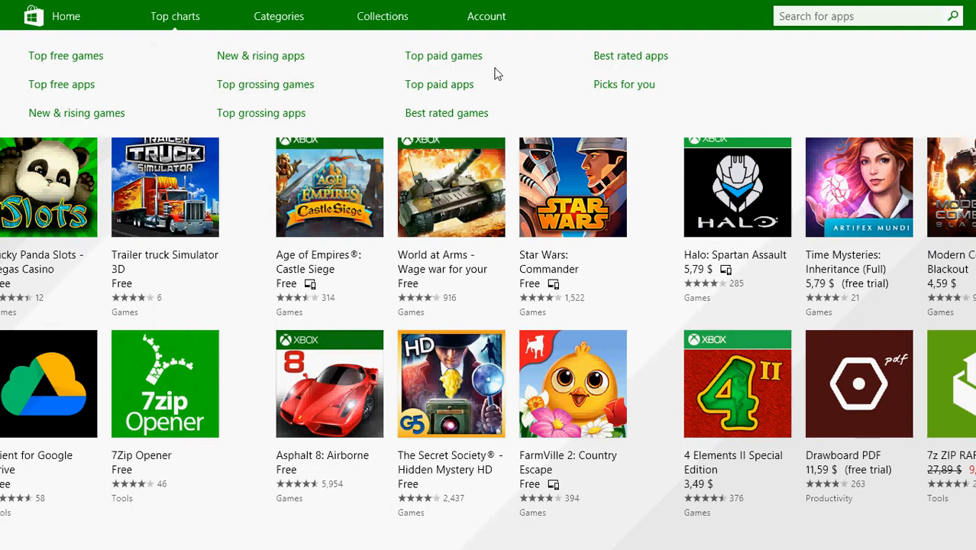
mouse_move(284, 21)
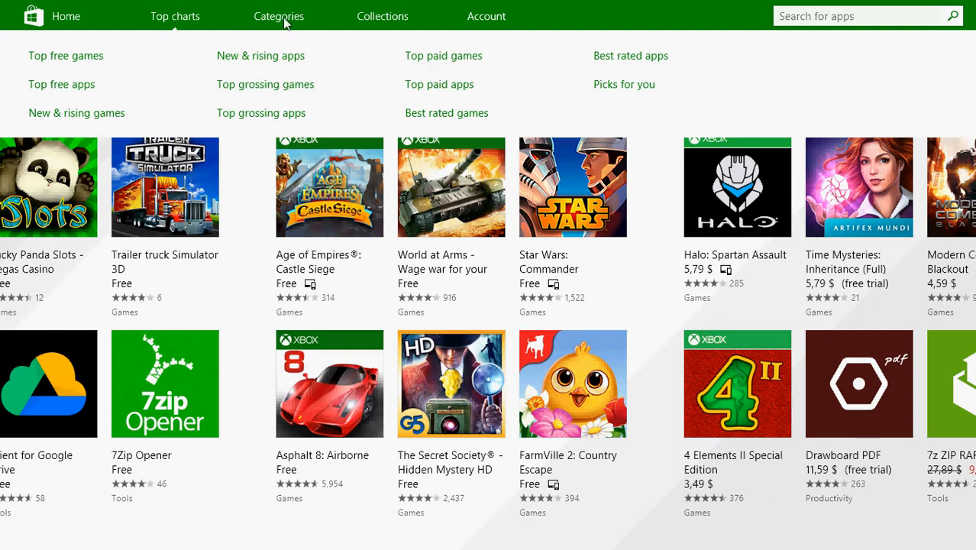
click(277, 15)
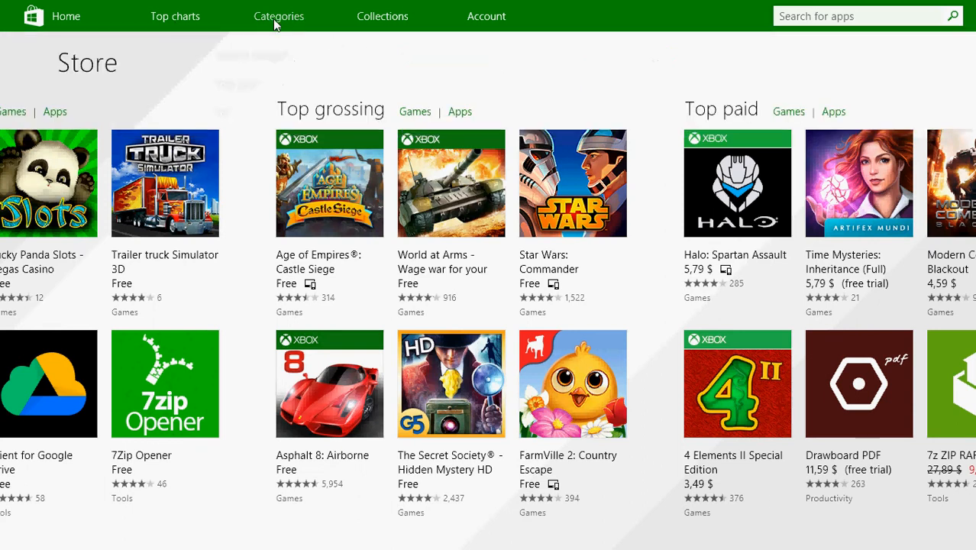
click(279, 16)
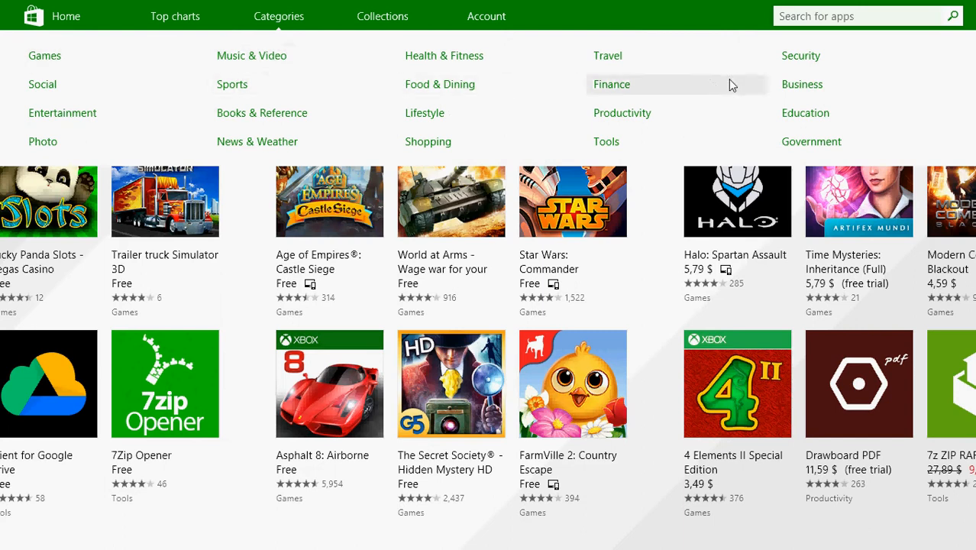
mouse_move(111, 75)
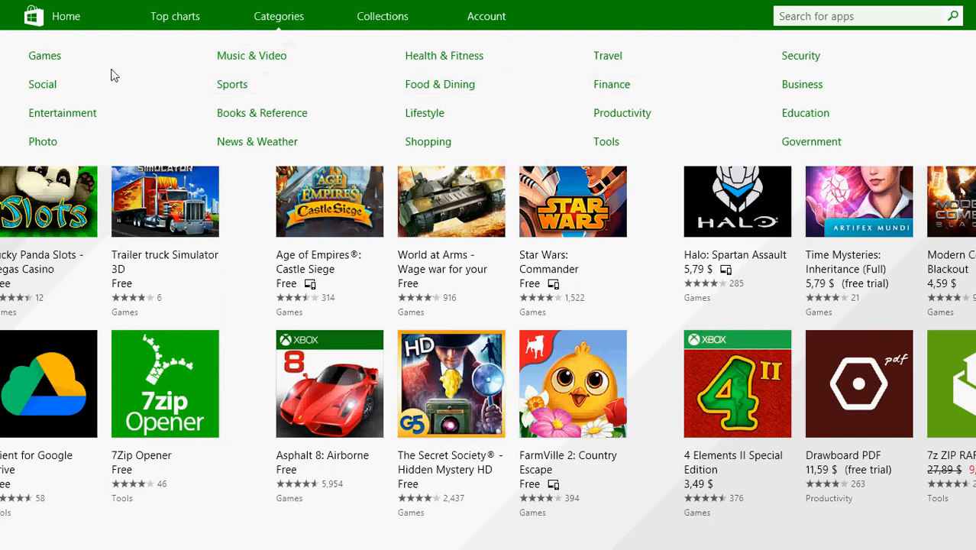
mouse_move(806, 113)
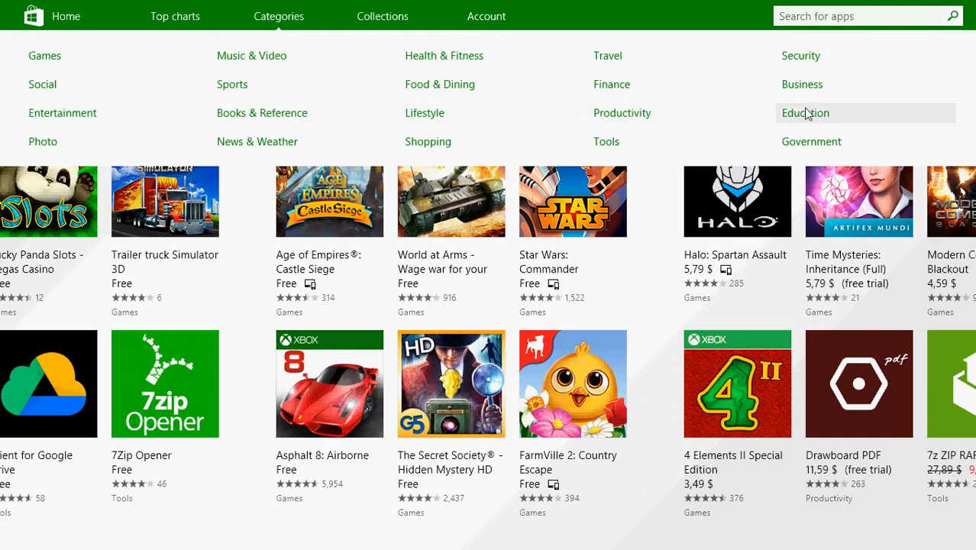
mouse_move(603, 136)
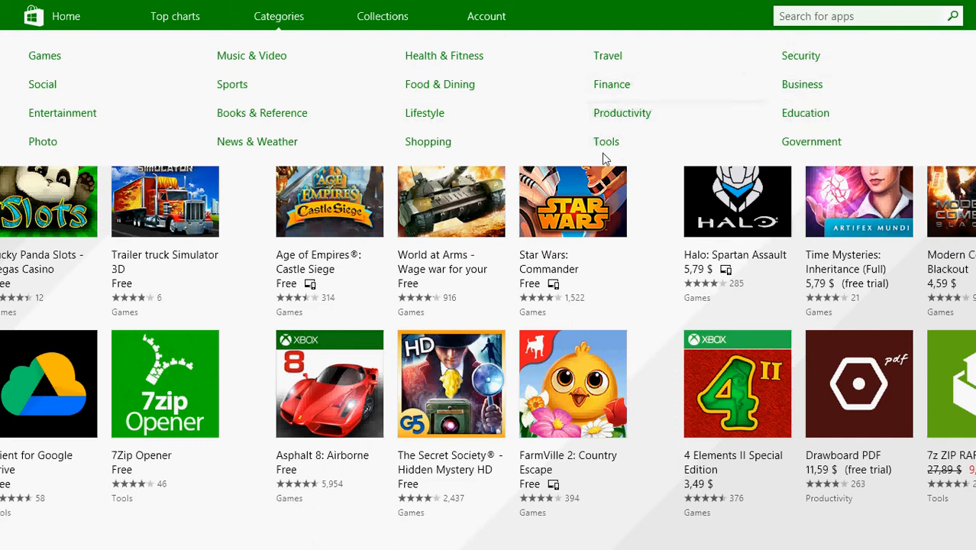
mouse_move(386, 21)
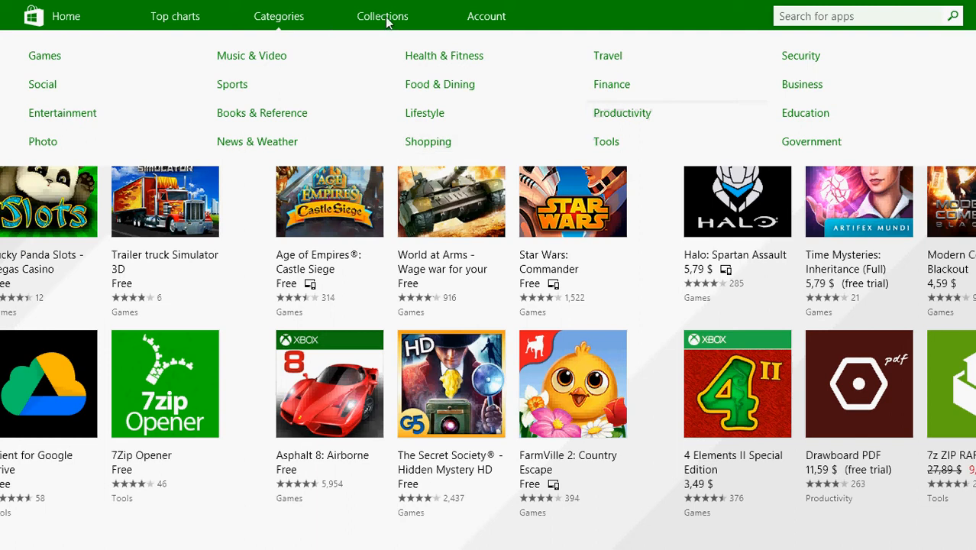
click(278, 16)
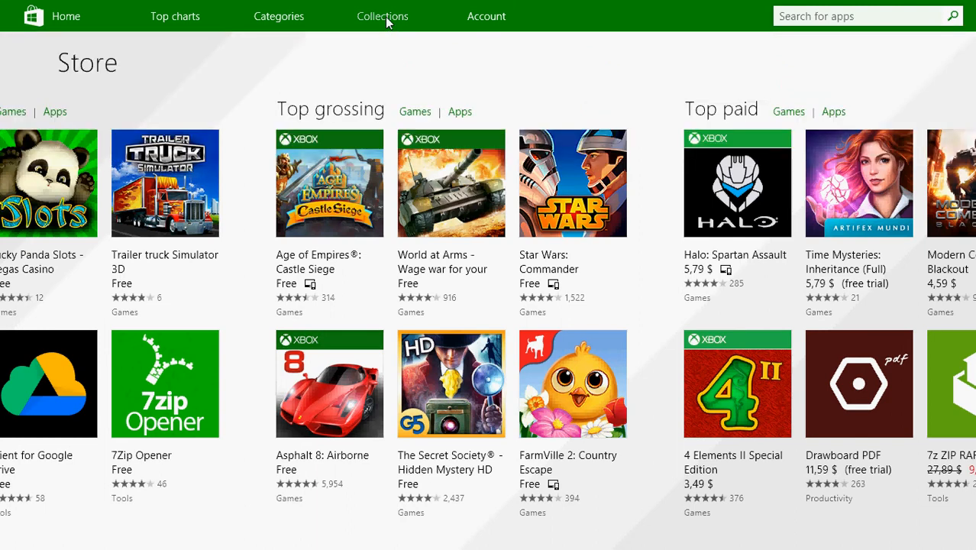
Step: Go to the Collections page listing 38 themed app collections
click(381, 16)
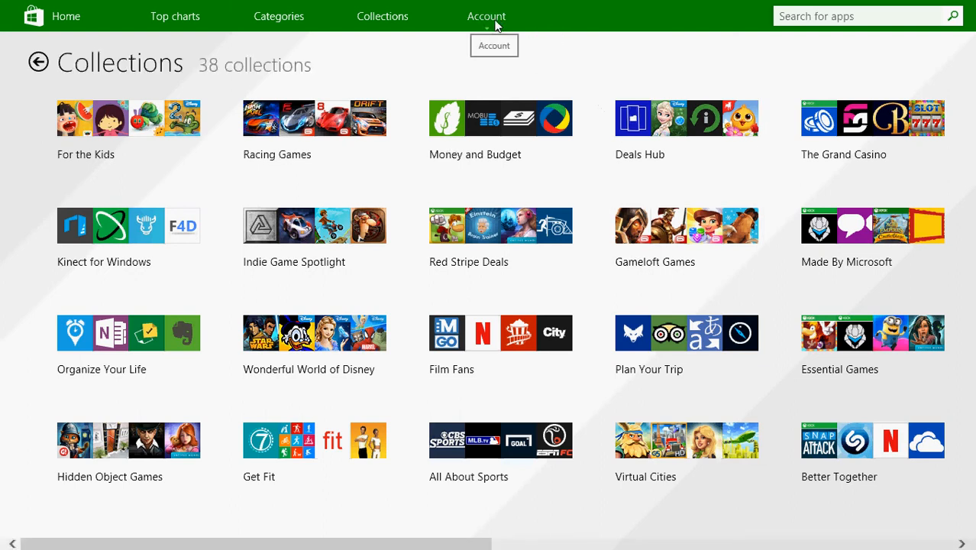
mouse_move(652, 36)
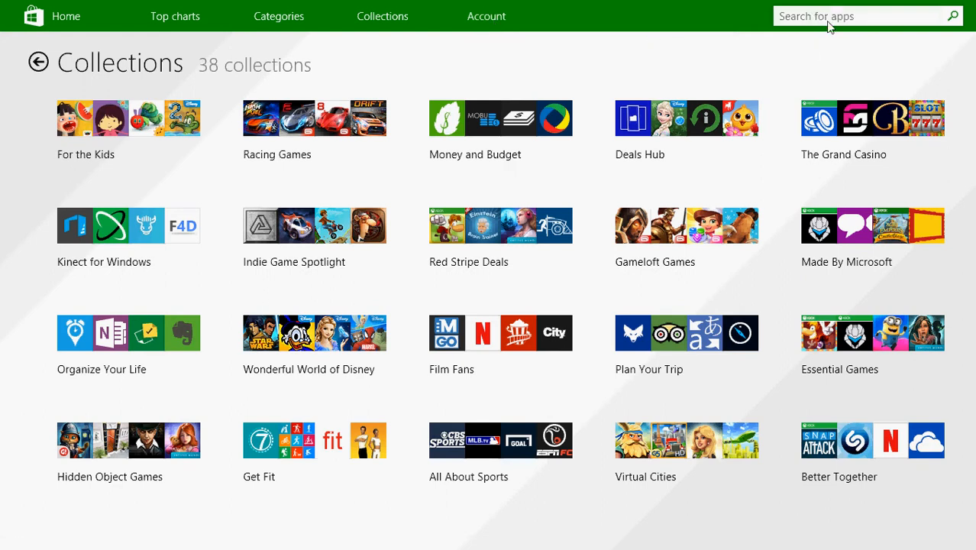
Step: Search the store for 'skype', showing 198 app results led by Skype
click(855, 15)
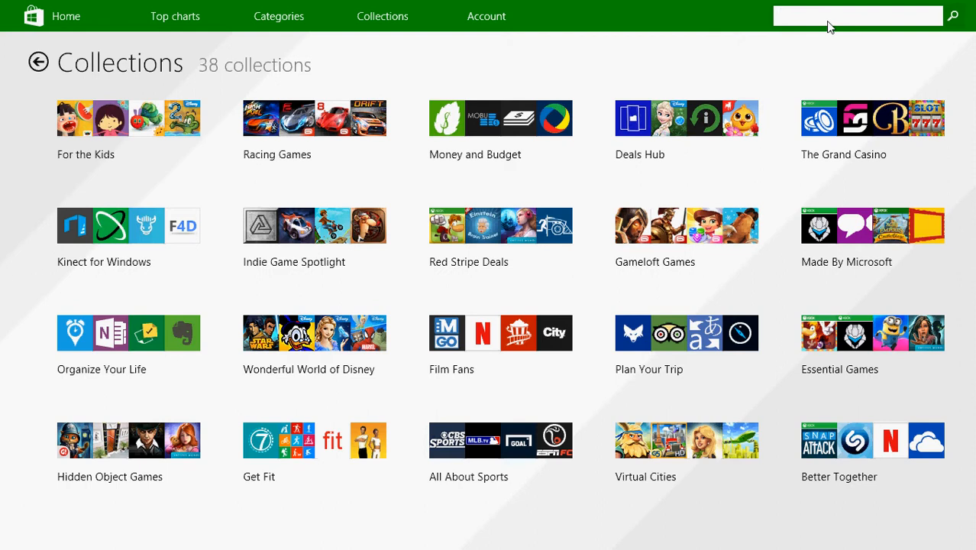
text(skype)
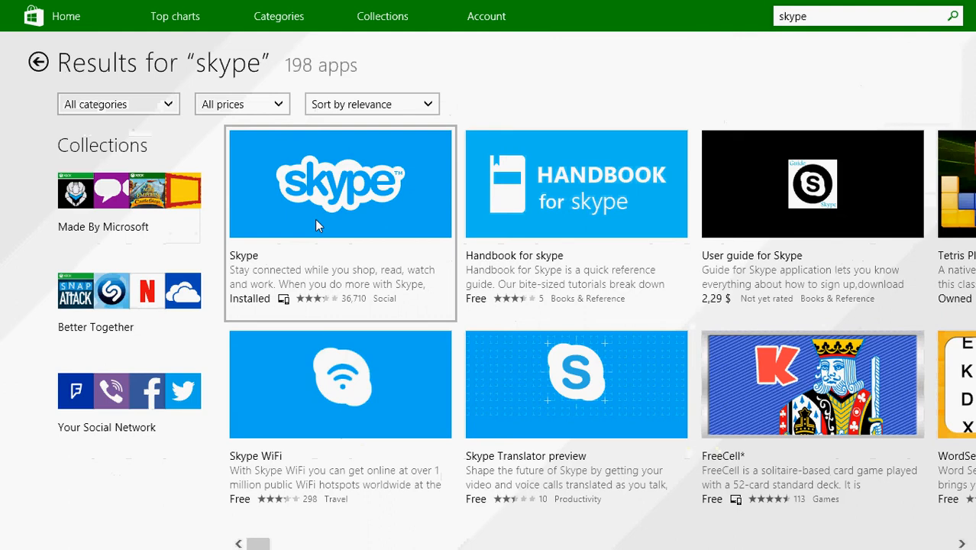
mouse_move(469, 264)
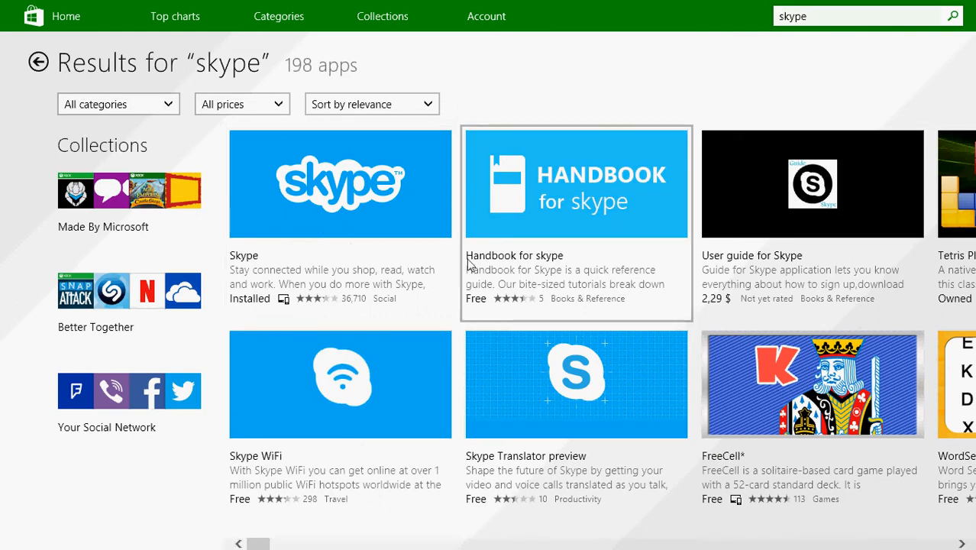
mouse_move(445, 178)
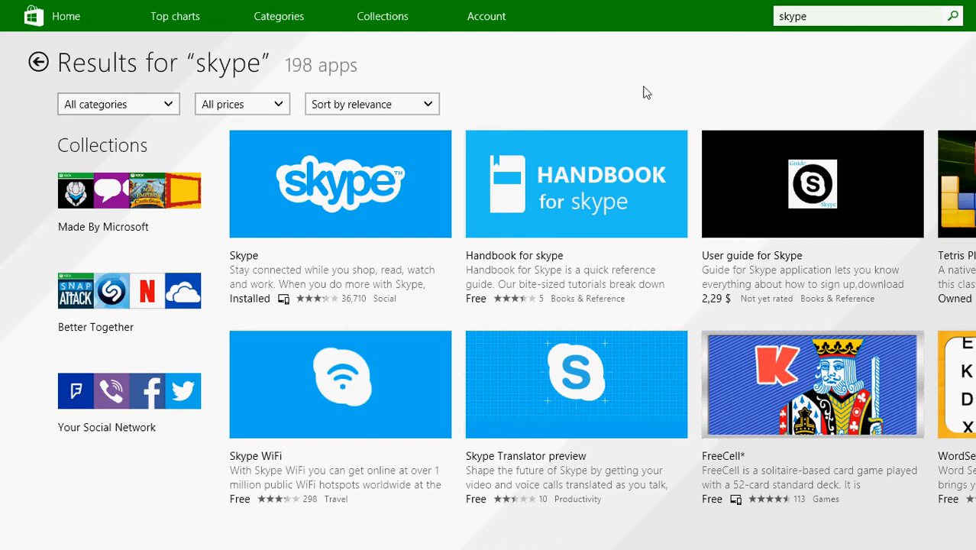
mouse_move(483, 93)
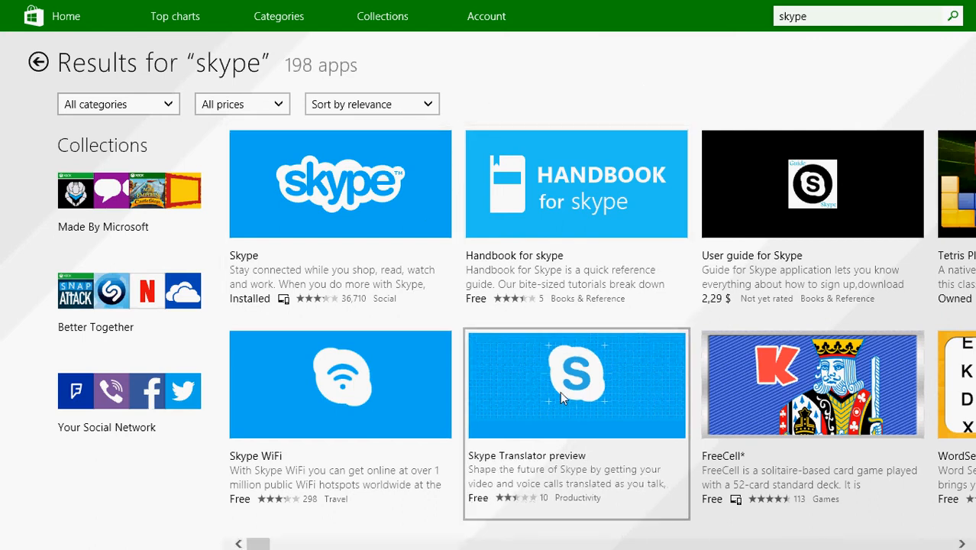
Step: View the Skype Translator preview page, then return to the 'skype' results
click(575, 384)
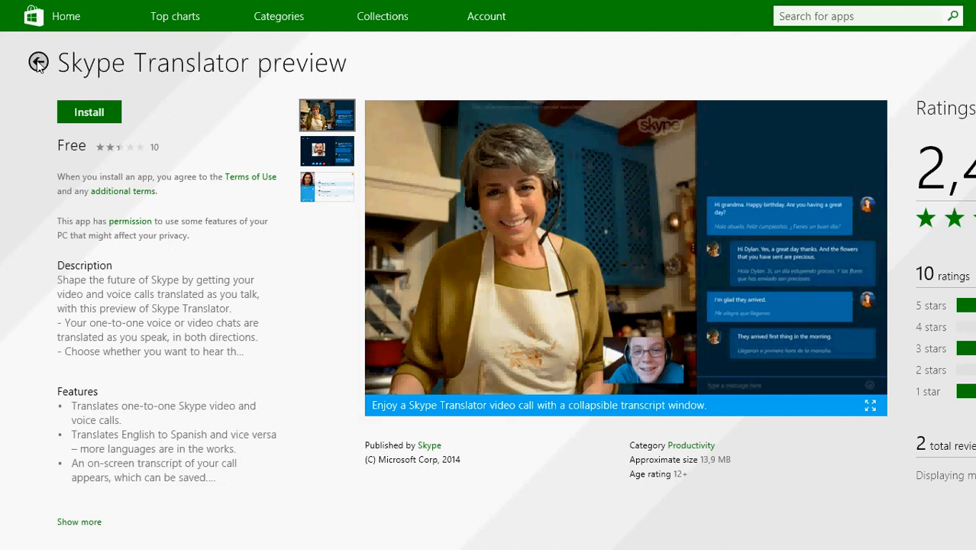
text(skype)
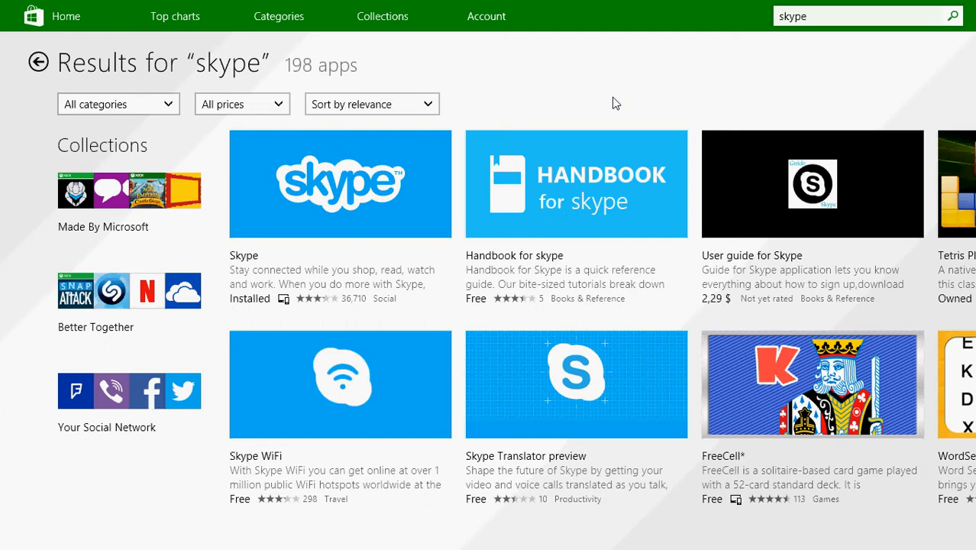
mouse_move(375, 98)
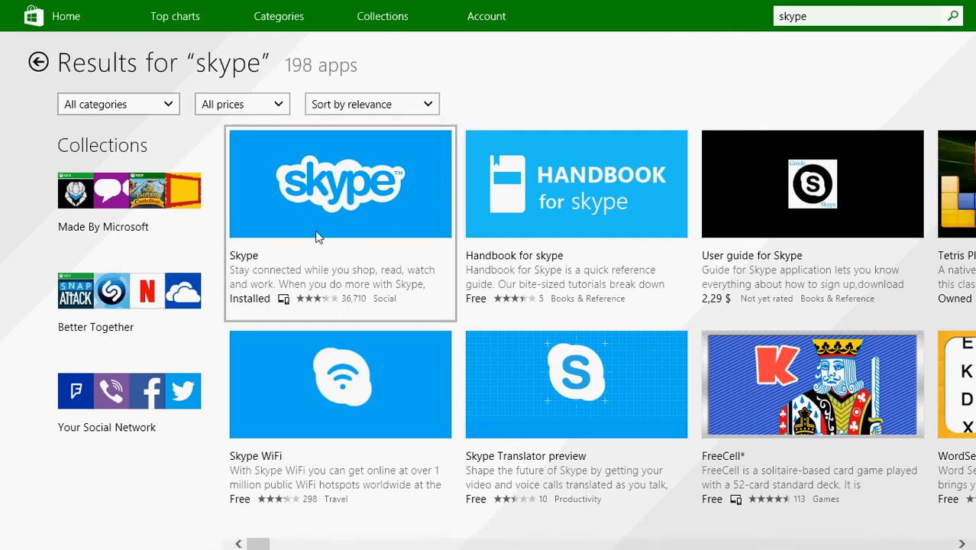
mouse_move(343, 258)
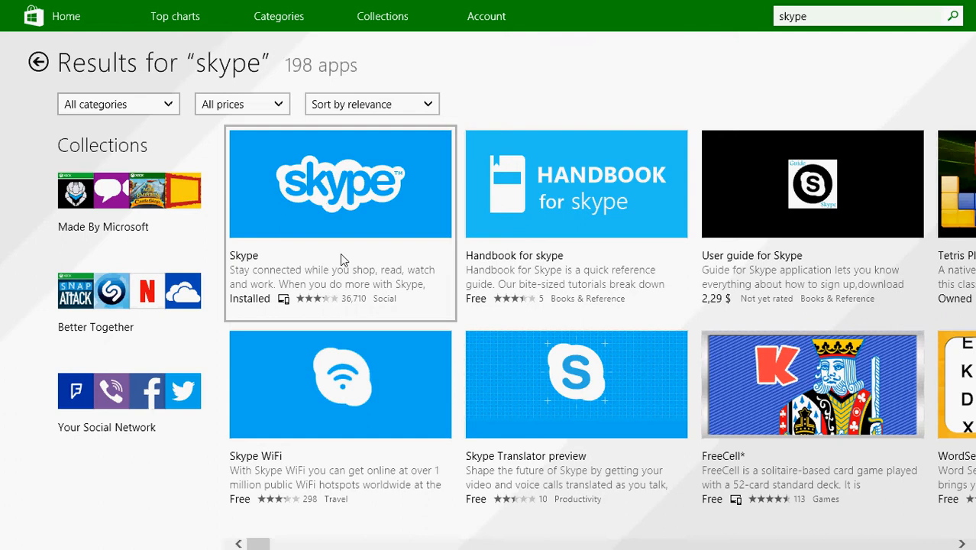
mouse_move(326, 203)
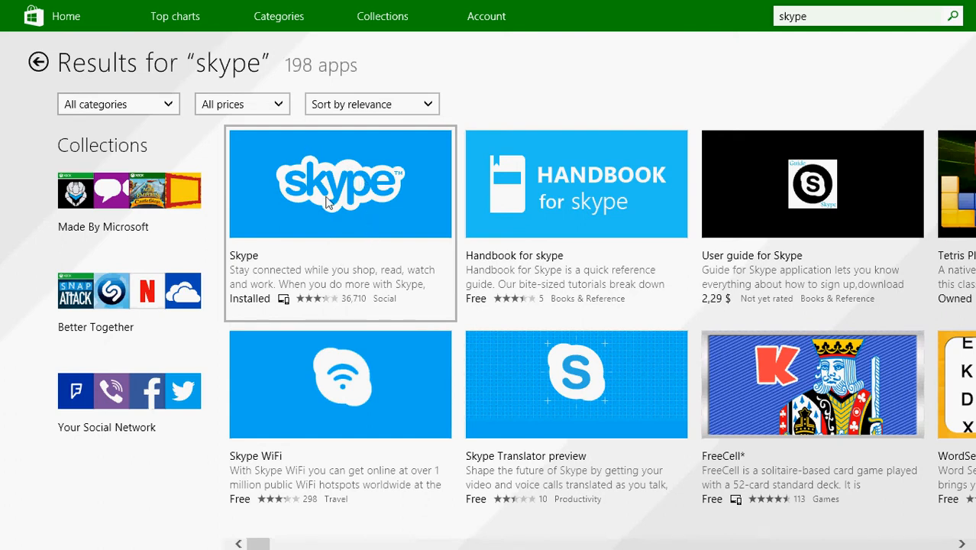
mouse_move(417, 305)
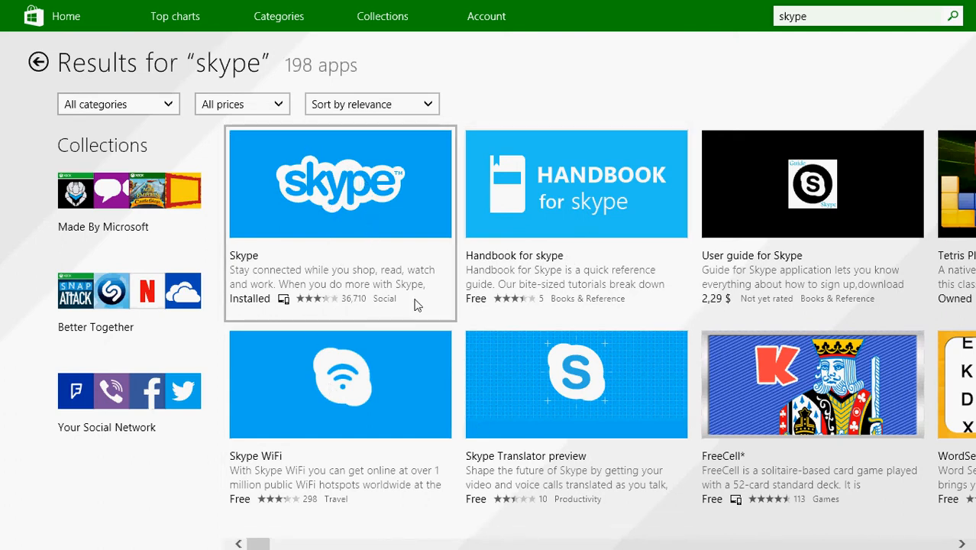
mouse_move(454, 476)
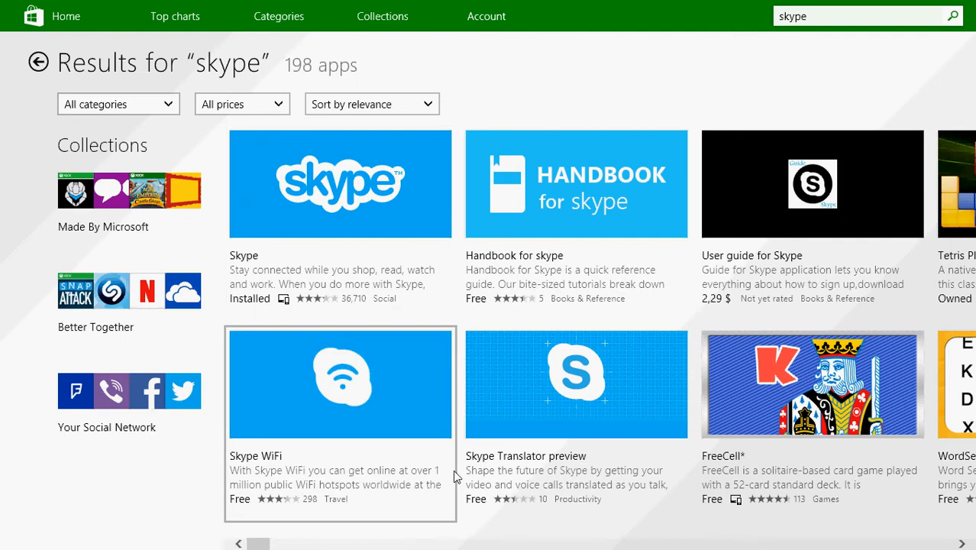
mouse_move(362, 384)
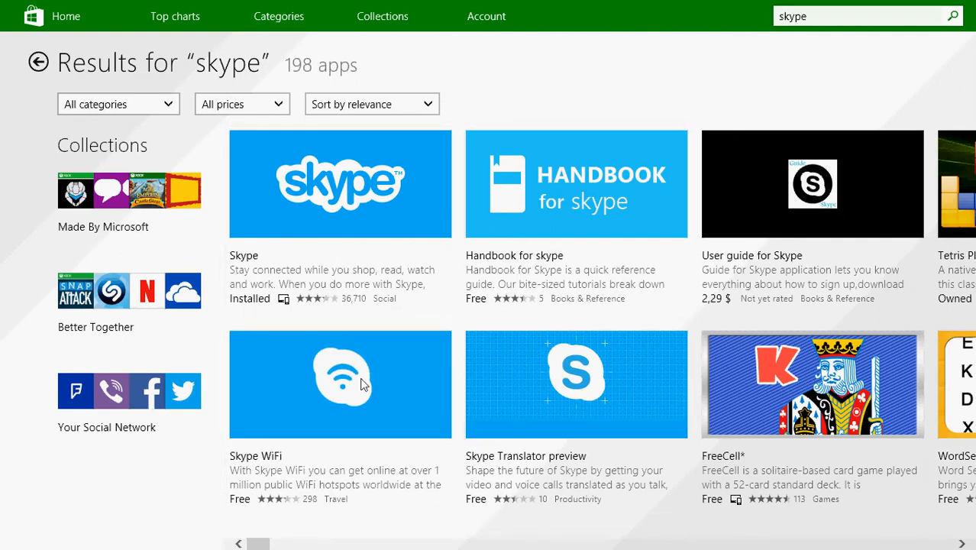
mouse_move(564, 97)
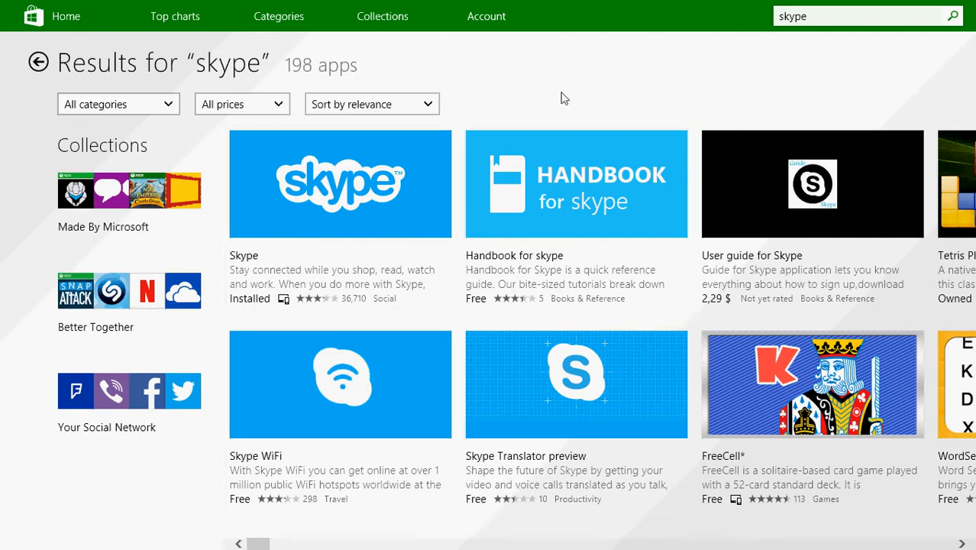
mouse_move(610, 103)
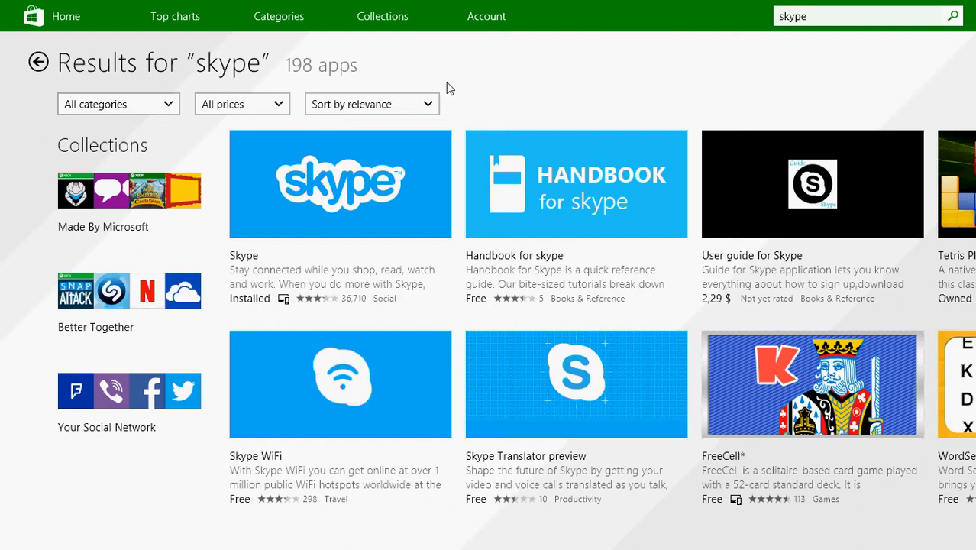
Step: Check the installed Skype app page, then replace the search with 'vlc' (151 results)
click(339, 184)
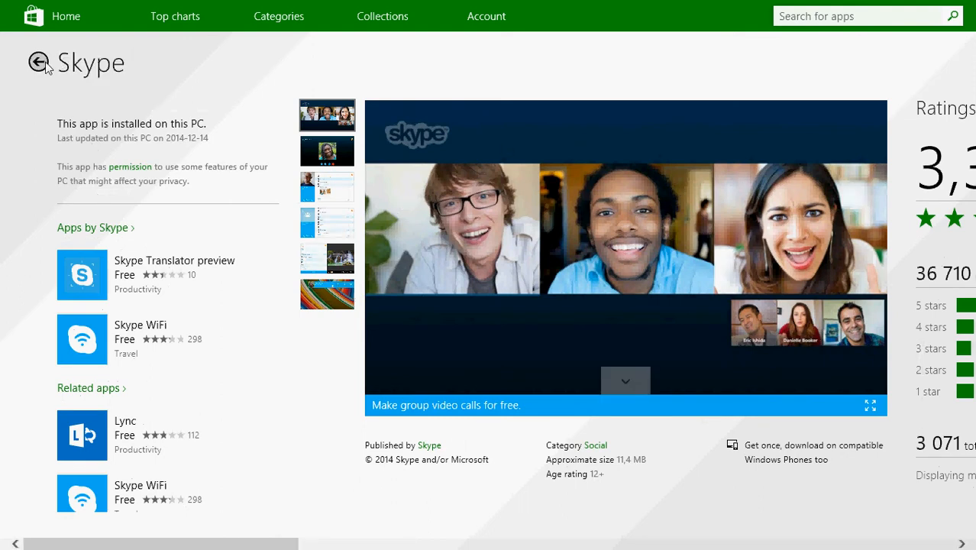
text(skype)
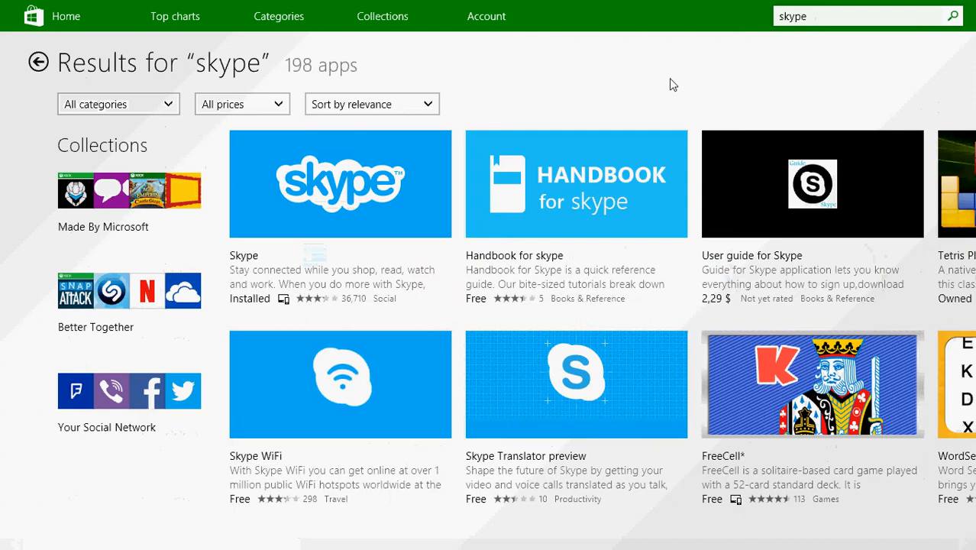
mouse_move(867, 29)
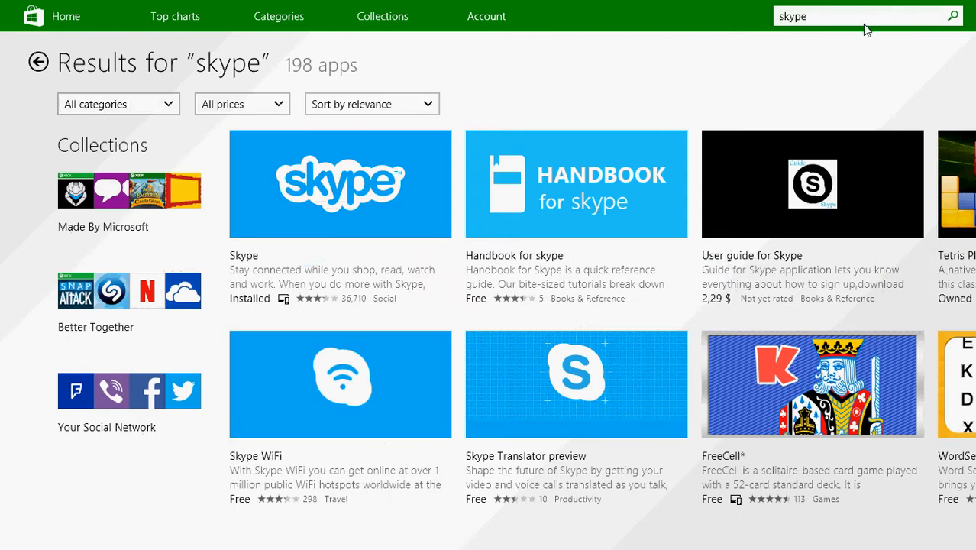
click(867, 15)
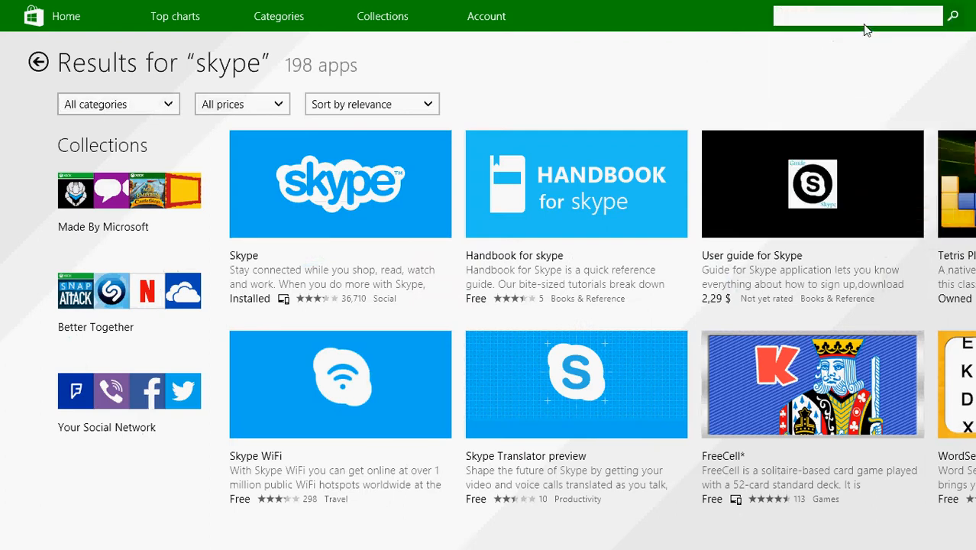
click(855, 16)
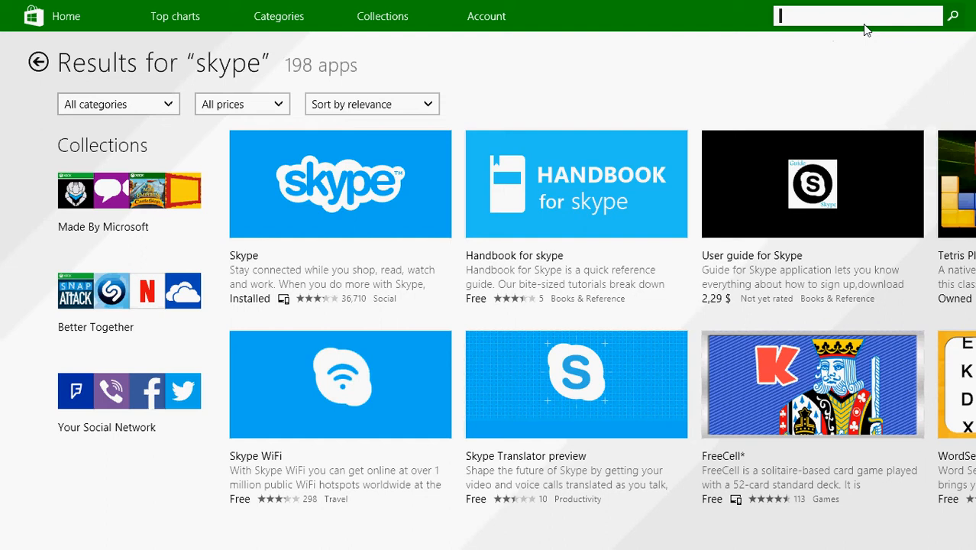
text(vlc)
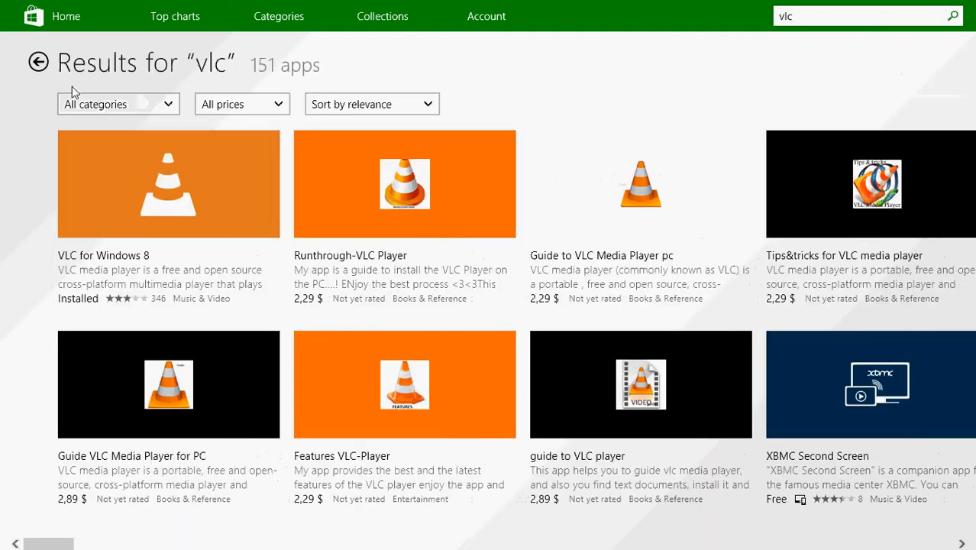
mouse_move(150, 246)
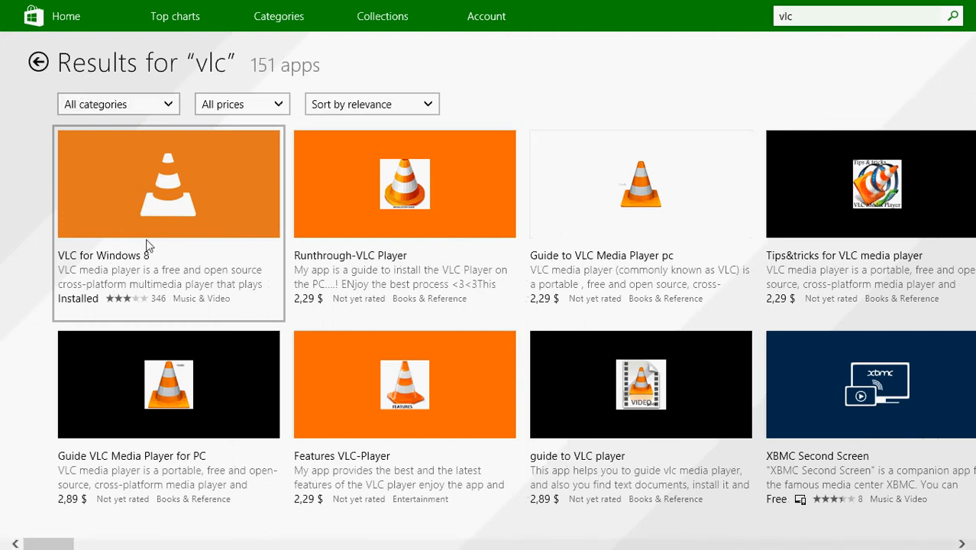
mouse_move(317, 477)
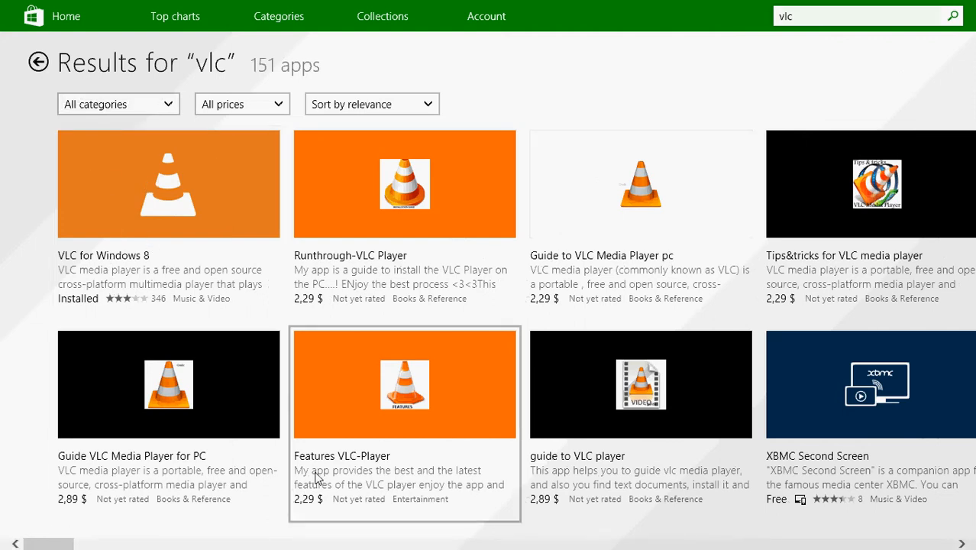
mouse_move(231, 464)
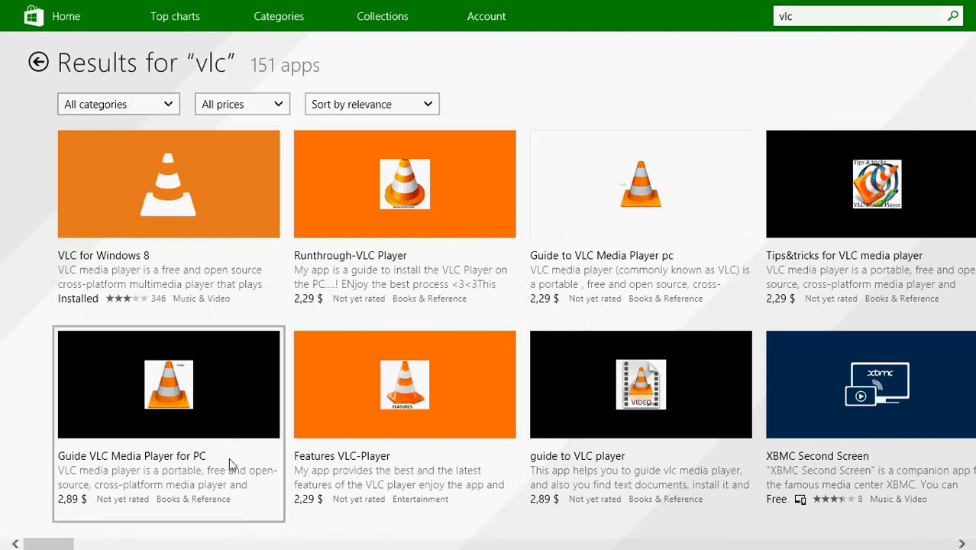
mouse_move(433, 235)
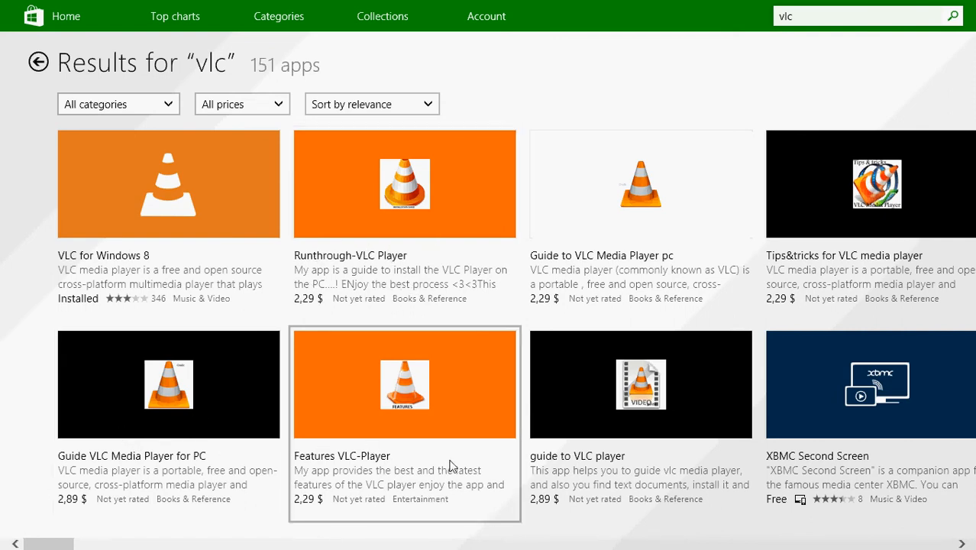
mouse_move(564, 359)
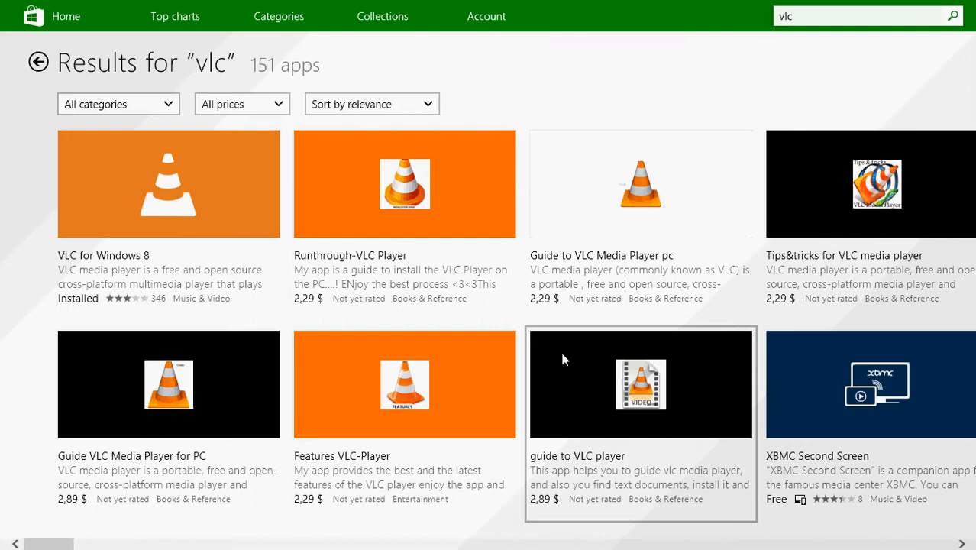
mouse_move(567, 369)
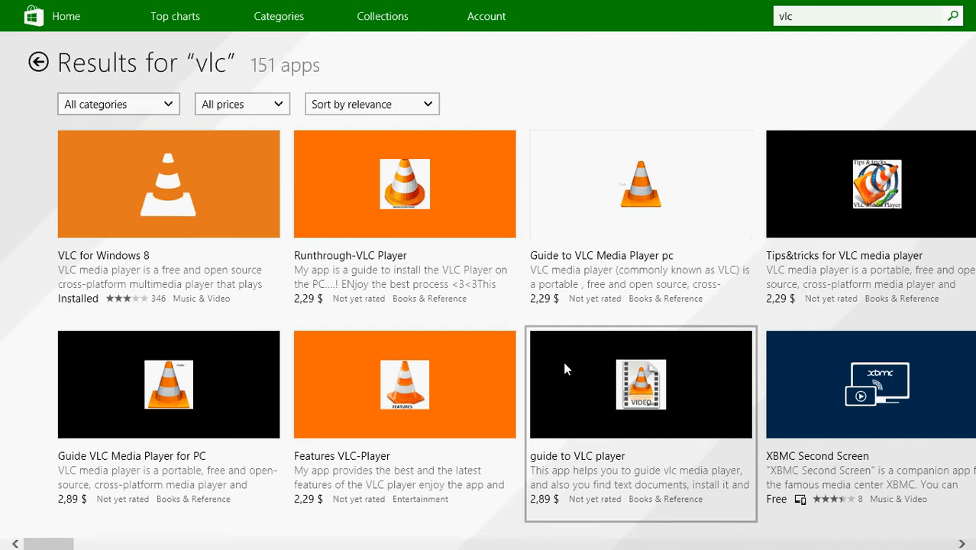
mouse_move(169, 183)
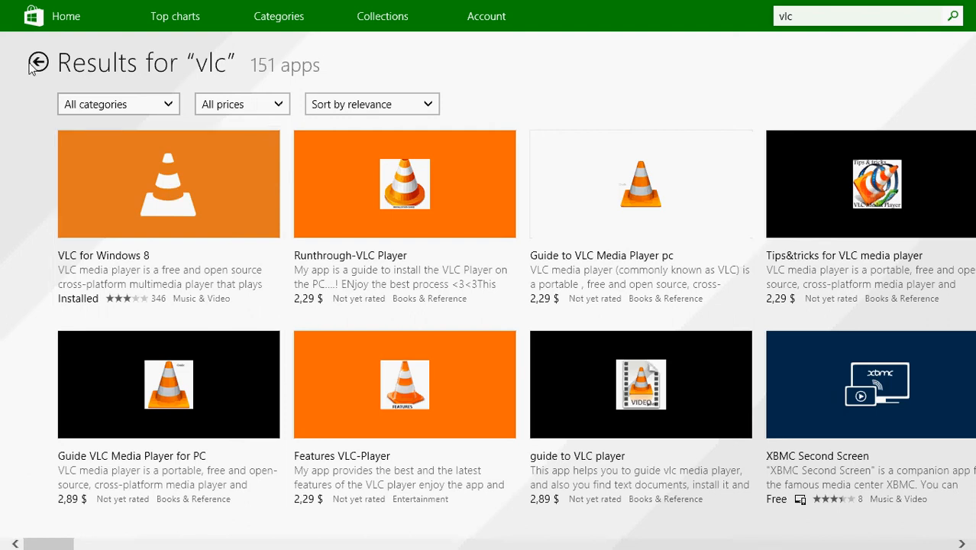
mouse_move(38, 62)
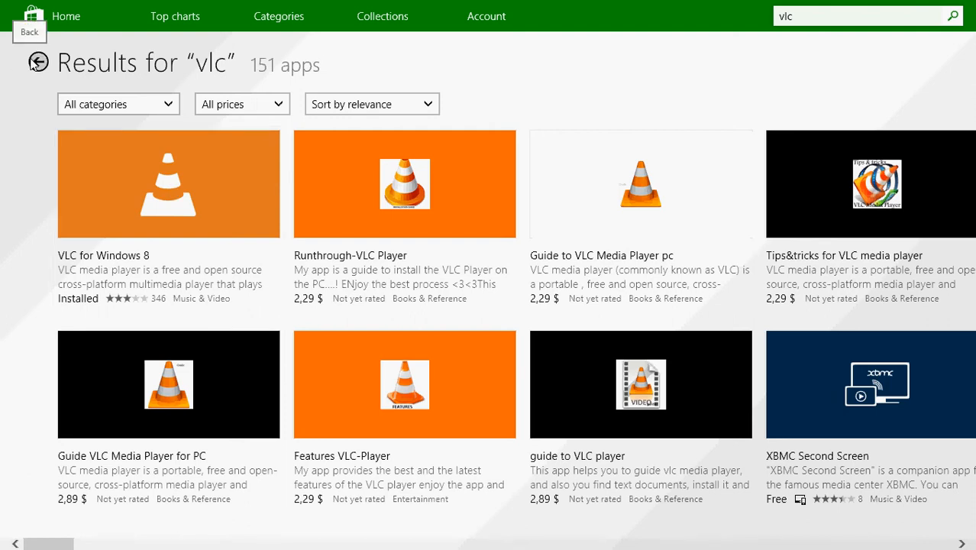
Step: Browse the vlc result tiles, then go back to the 'skype' results
text(skype)
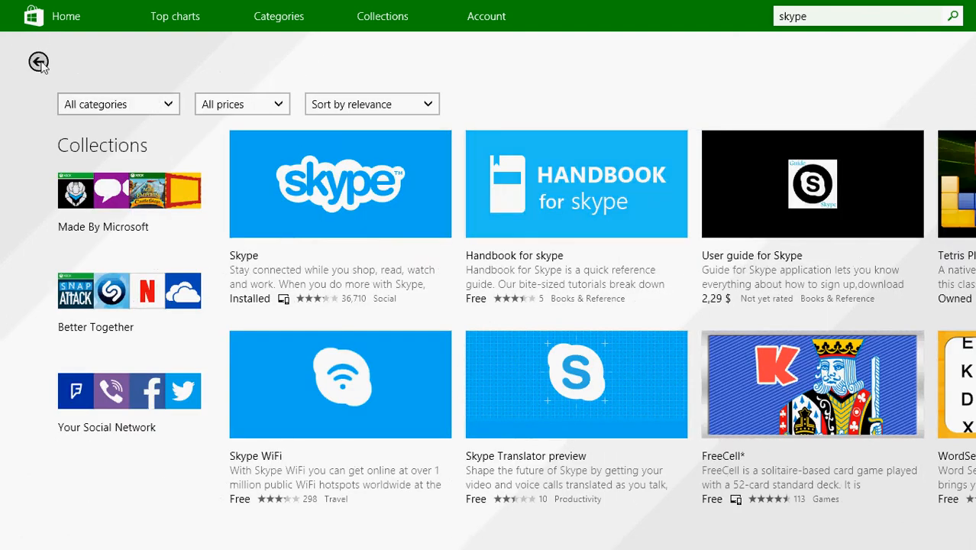
Step: Step back again to the Collections page with For the Kids and Racing Games
click(39, 62)
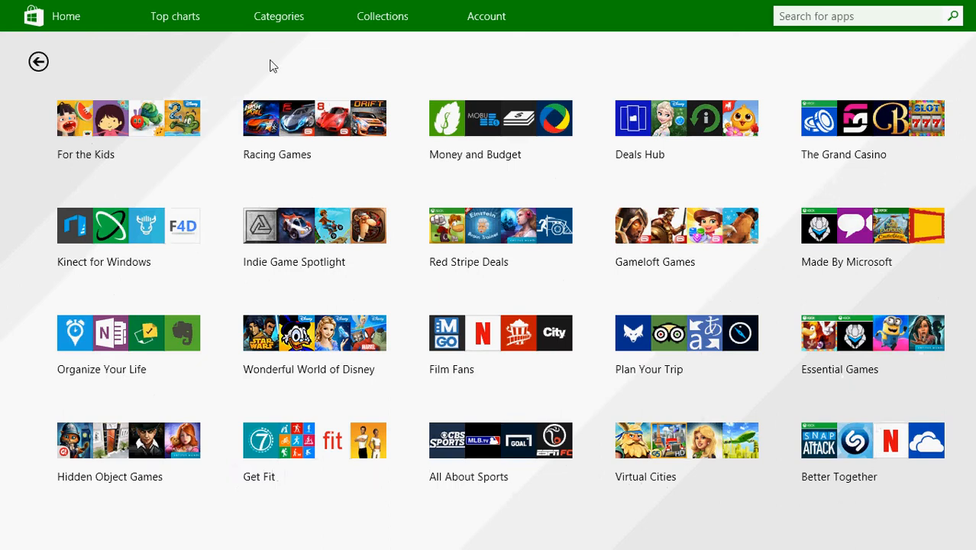
mouse_move(543, 57)
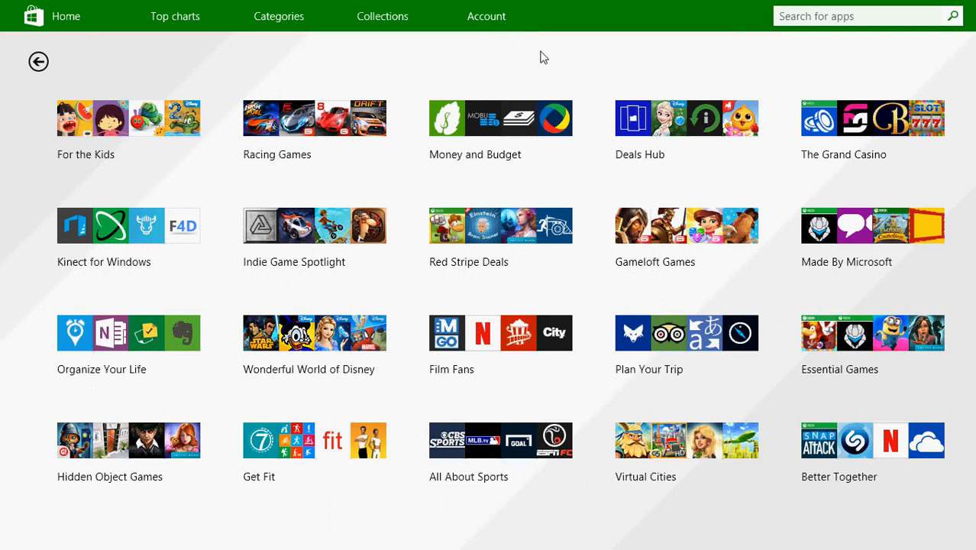
mouse_move(797, 35)
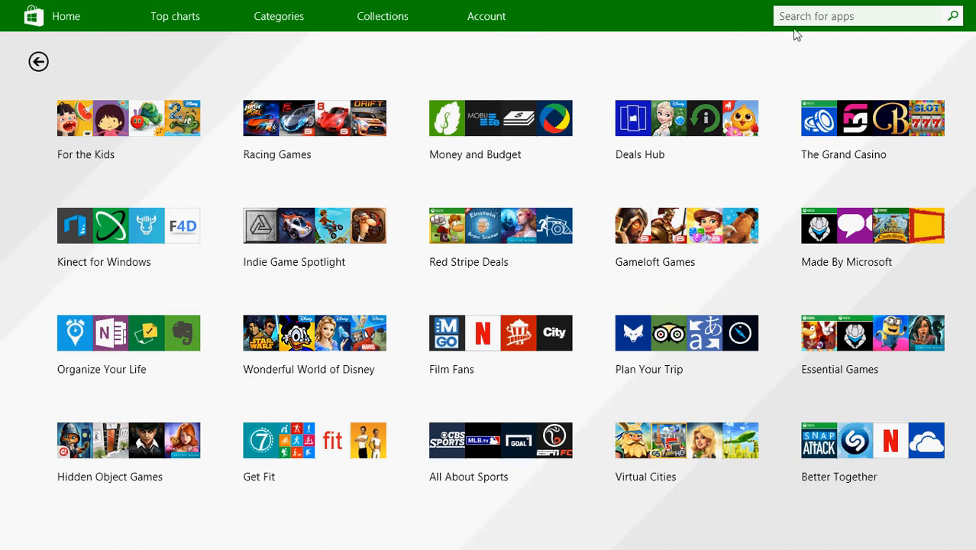
mouse_move(593, 45)
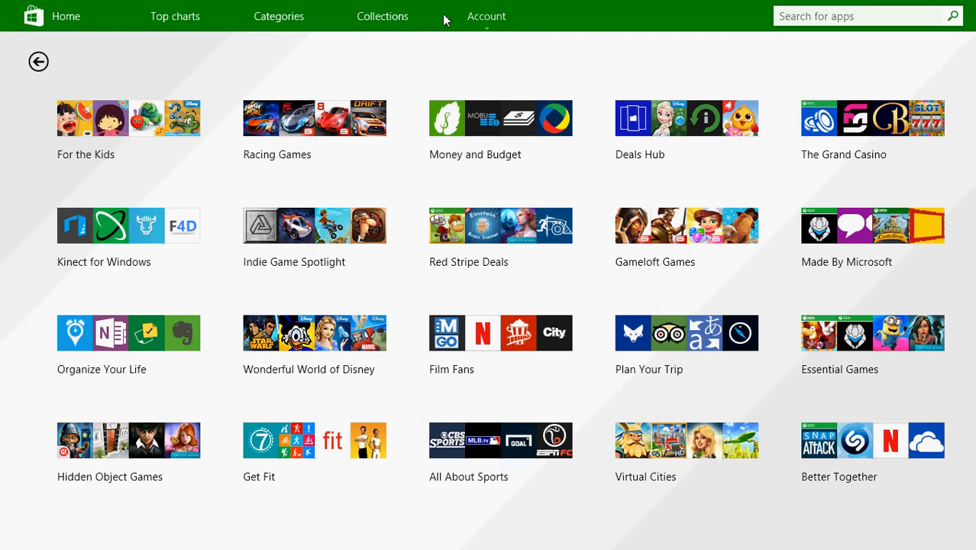
Step: Search 'halo', pick Halo: Spartan Strike, and scroll its page to confirm it's installed
click(855, 15)
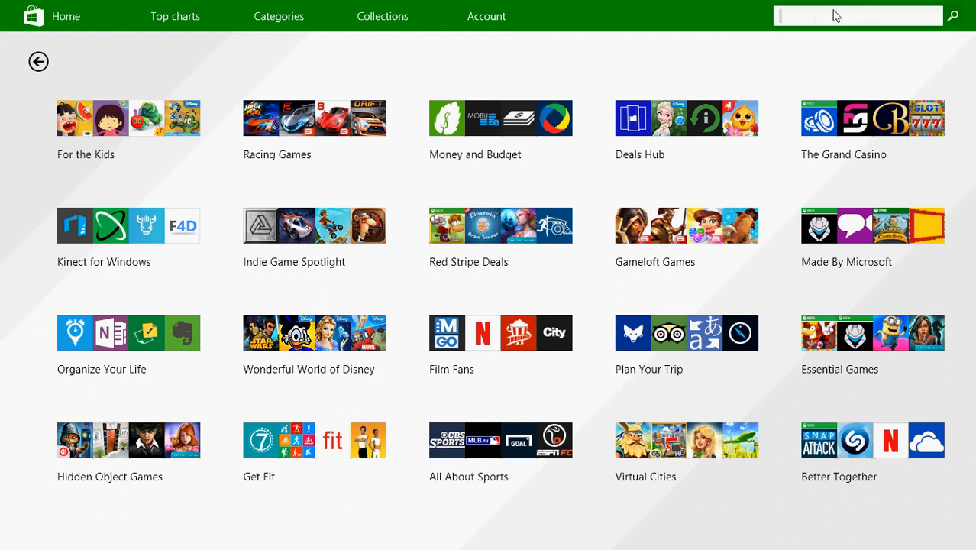
text(halo spartan st)
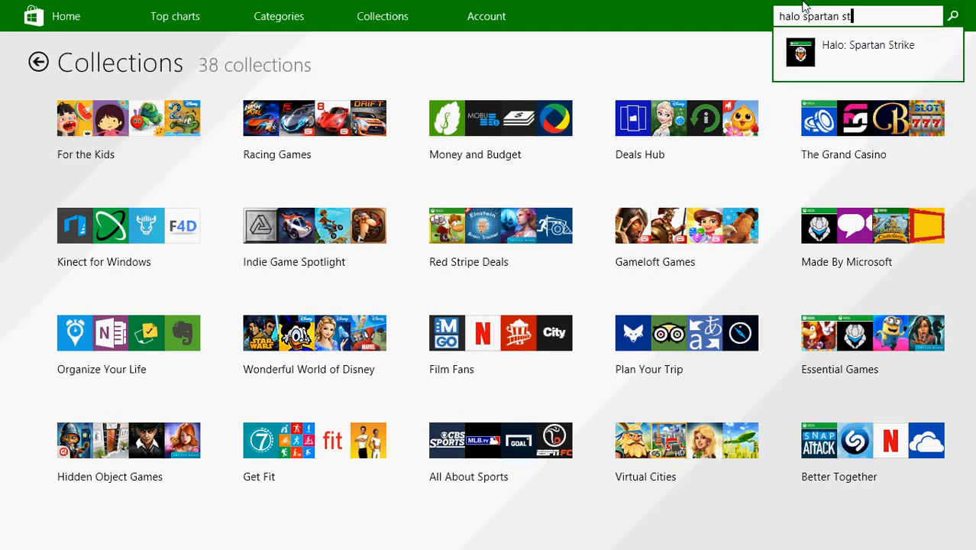
click(867, 53)
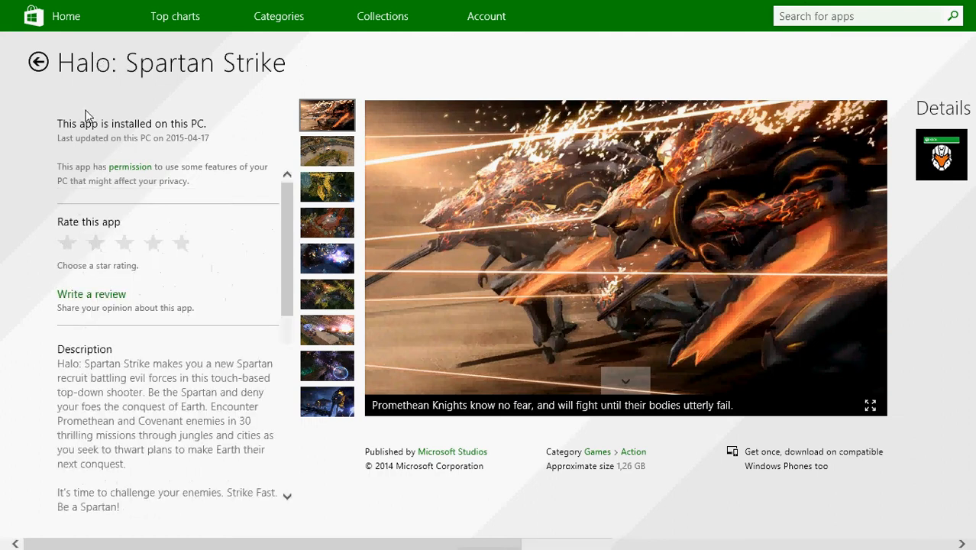
scroll(down, 3)
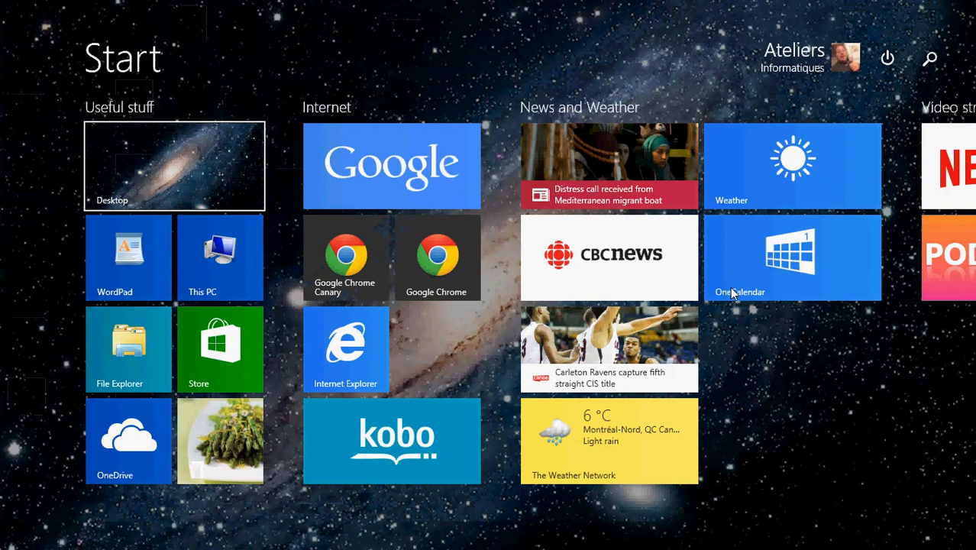
Step: Scroll right to view the Windows Games tile group, then back to Useful stuff
scroll(right, 3)
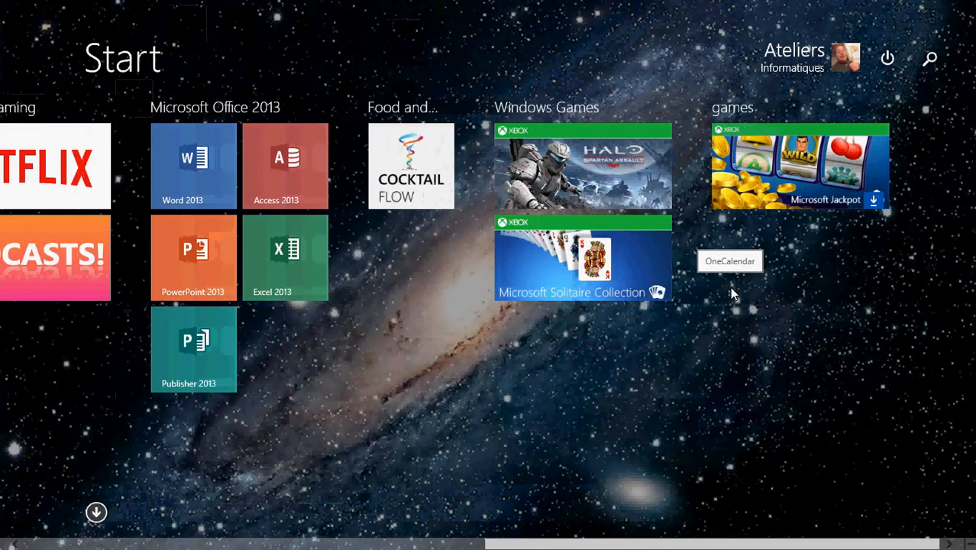
scroll(left, 3)
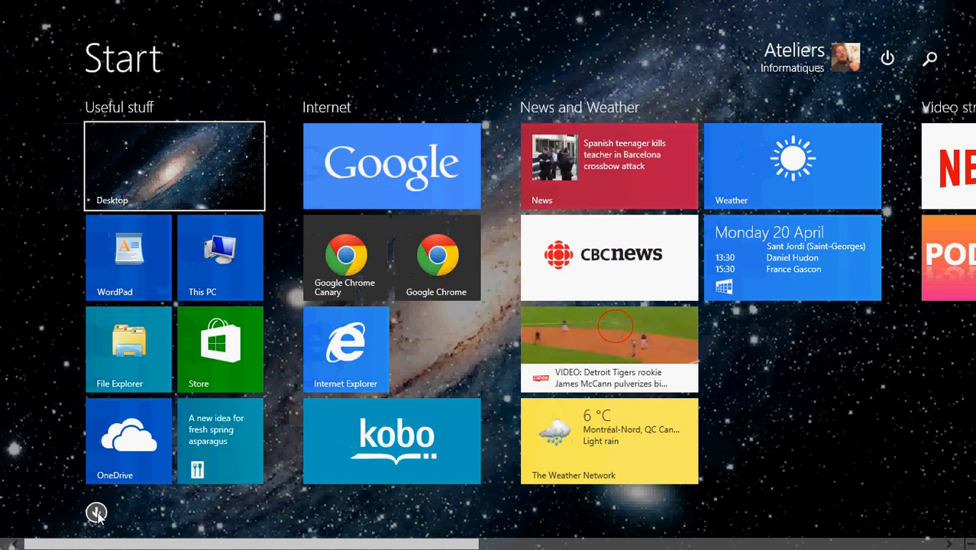
Step: Open the Apps list, browse it sorted by name, then re-sort by date installed
click(96, 512)
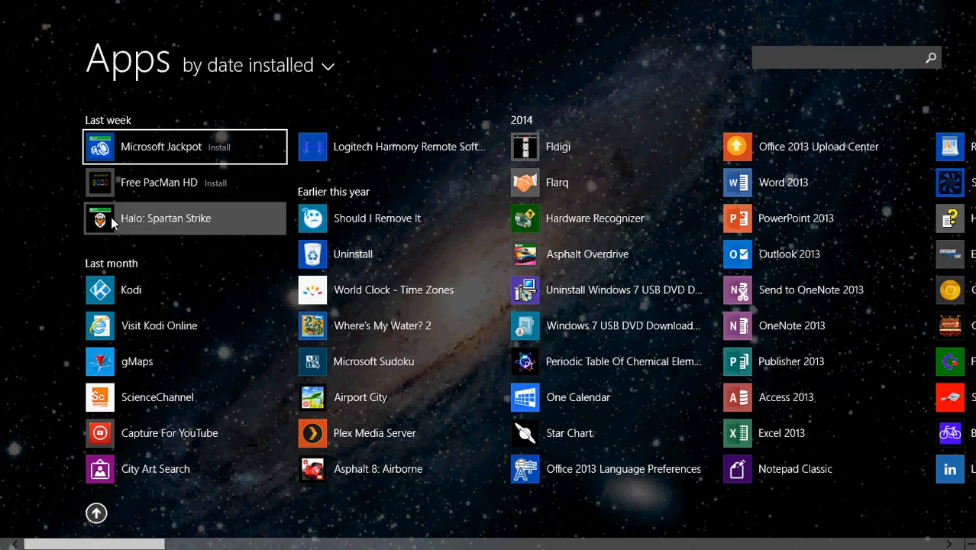
mouse_move(216, 217)
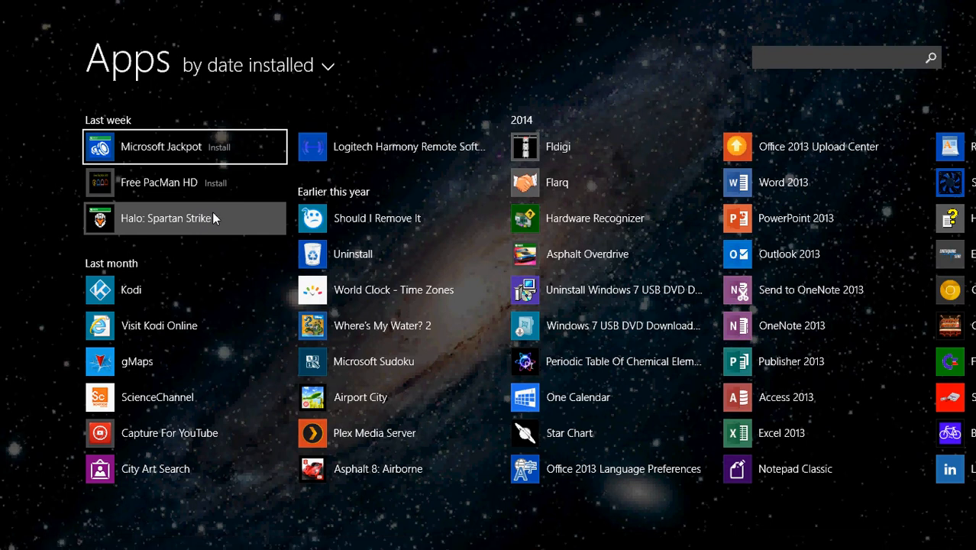
click(257, 64)
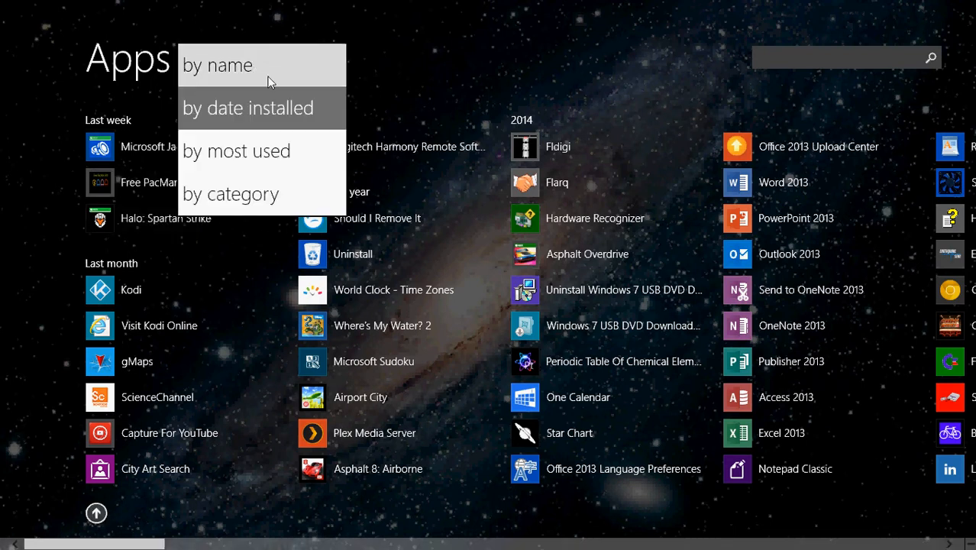
click(218, 65)
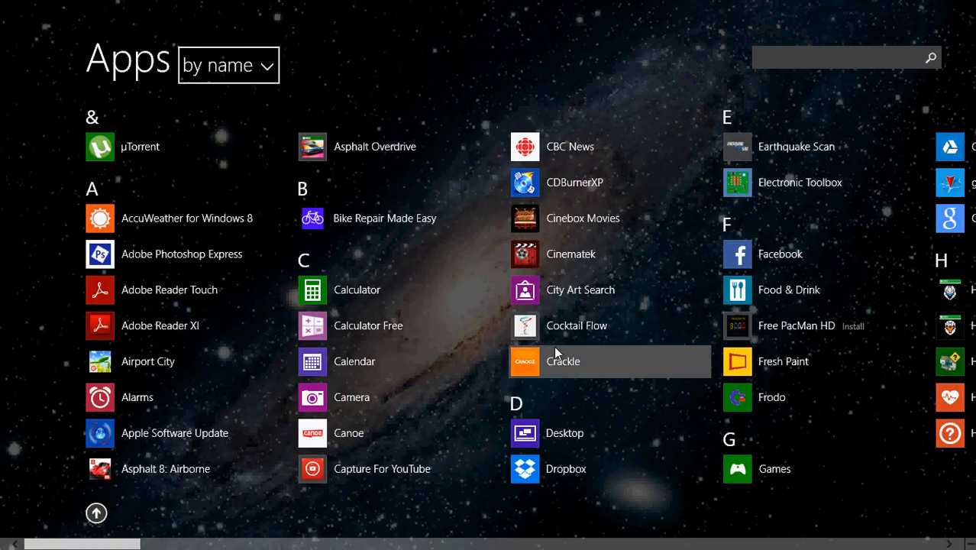
scroll(right, 3)
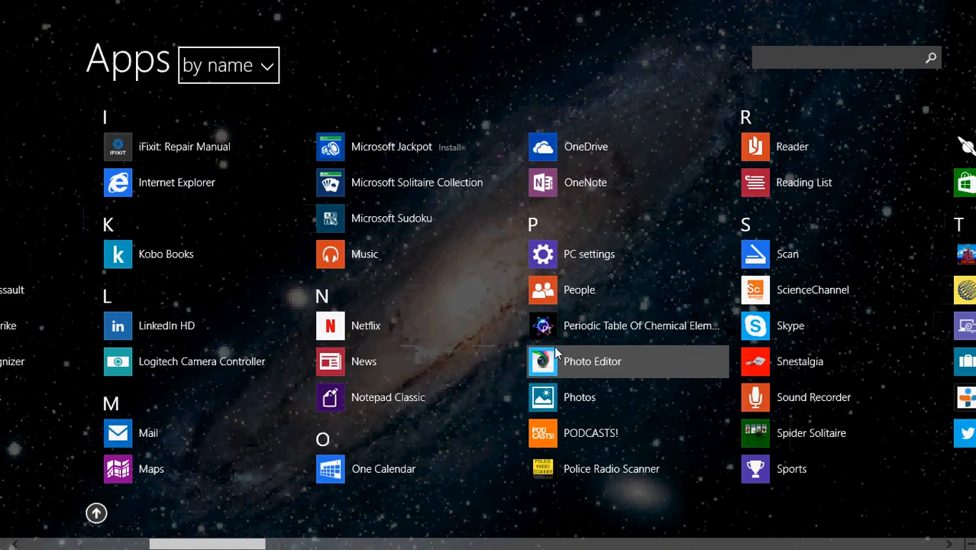
scroll(right, 3)
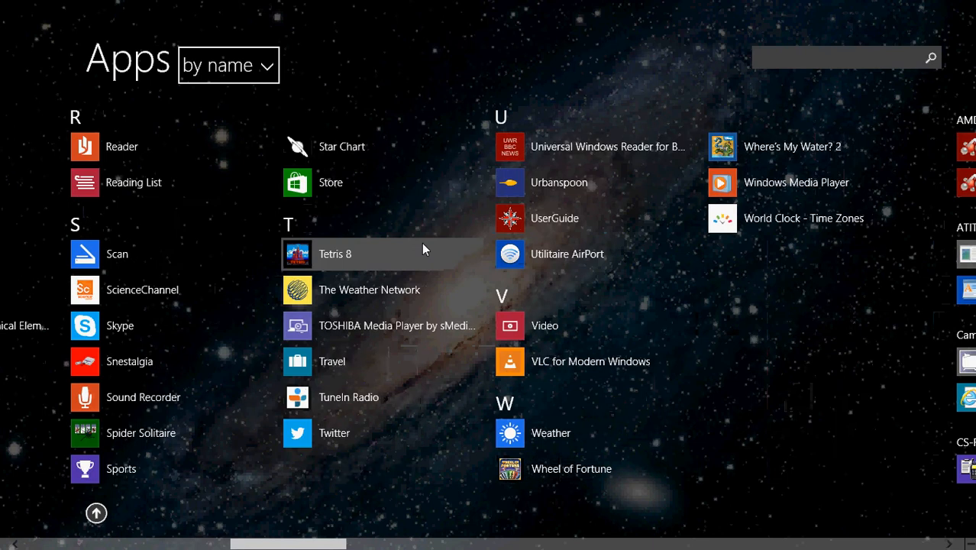
scroll(right, 3)
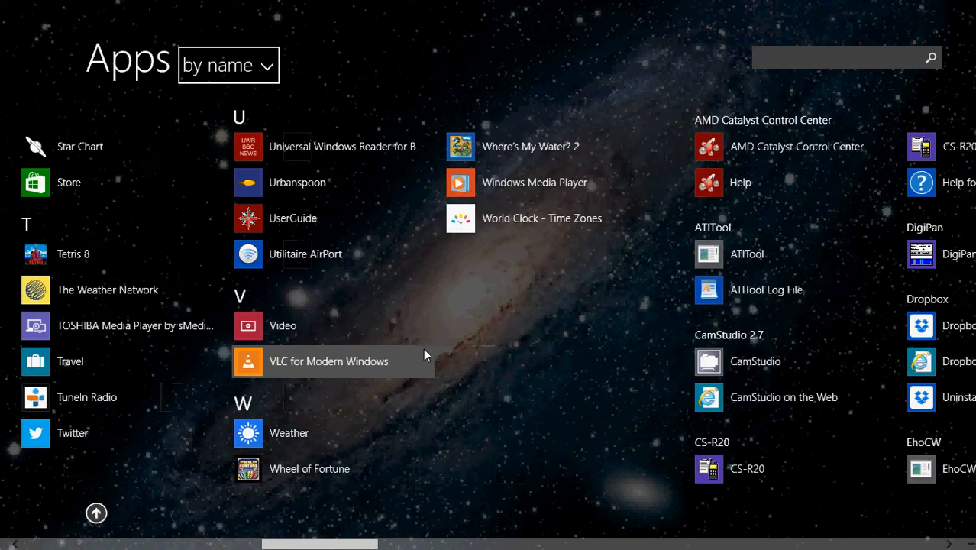
click(228, 65)
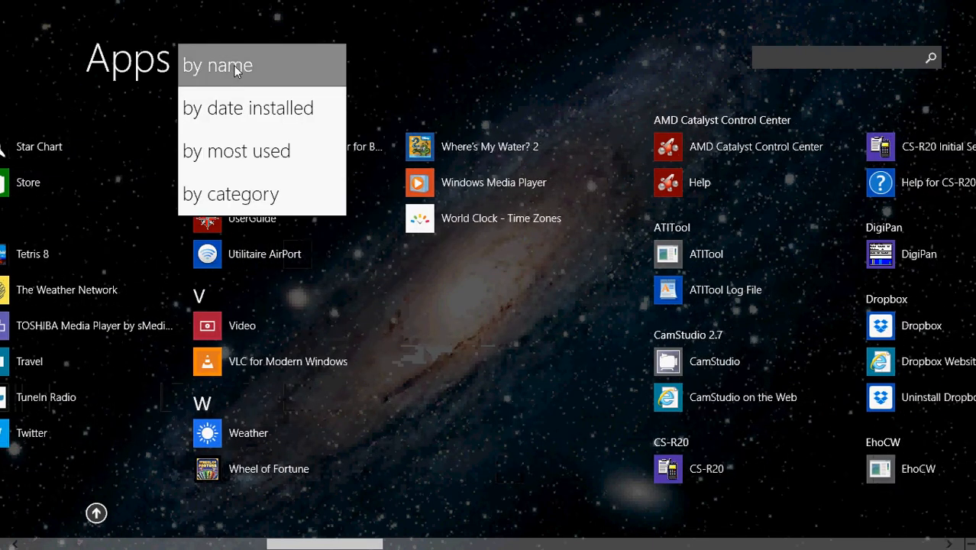
click(247, 107)
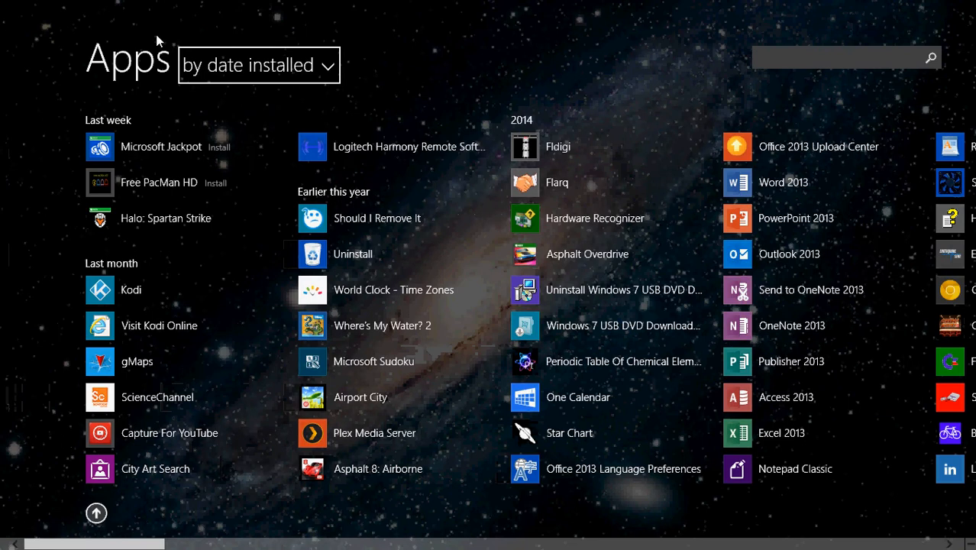
mouse_move(289, 146)
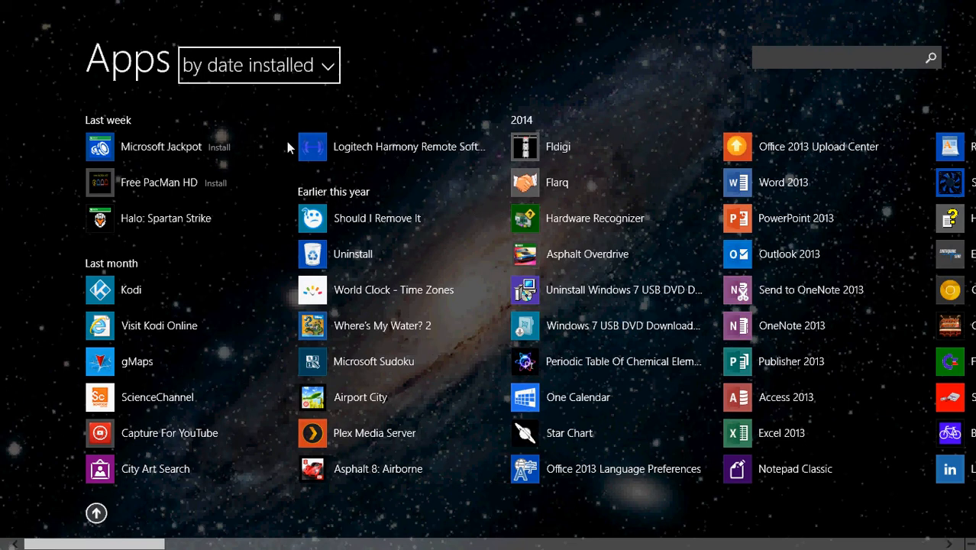
mouse_move(239, 220)
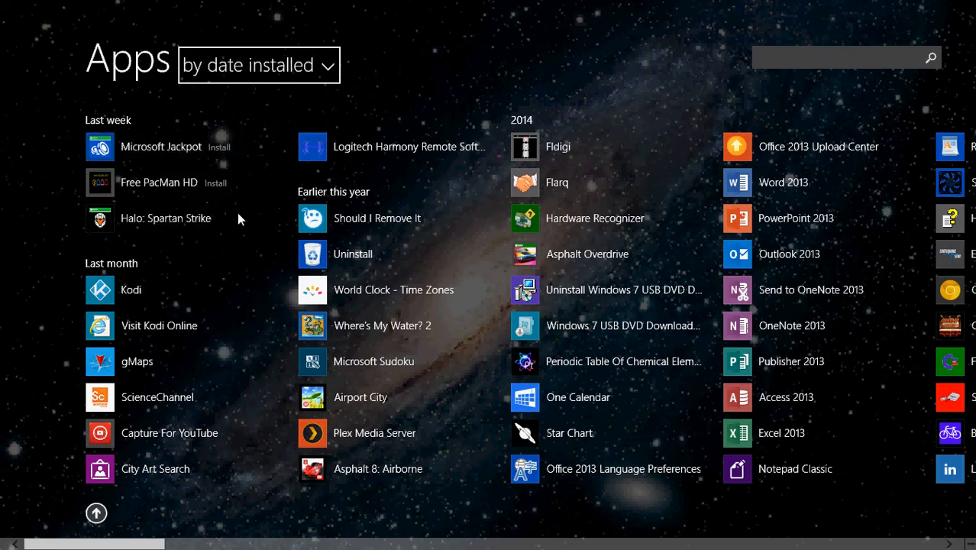
mouse_move(224, 353)
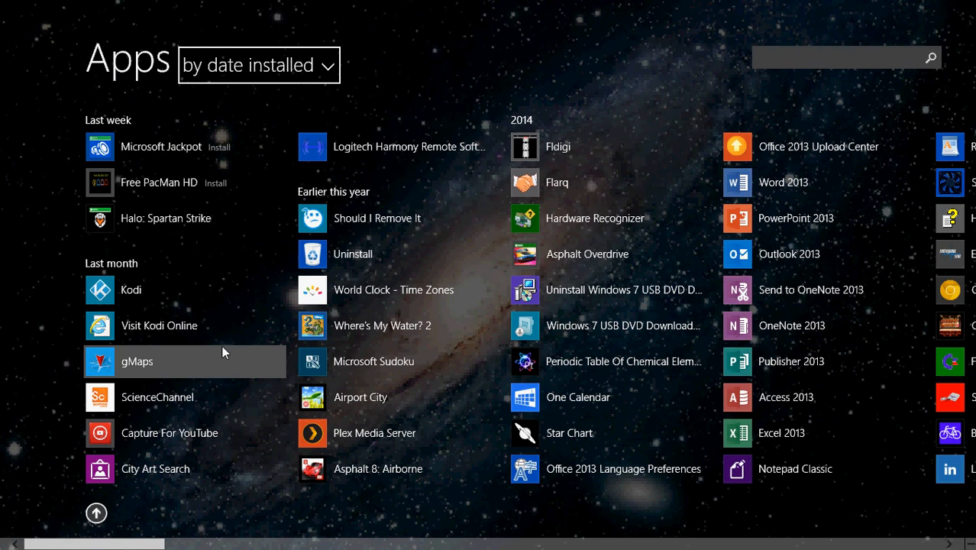
mouse_move(126, 141)
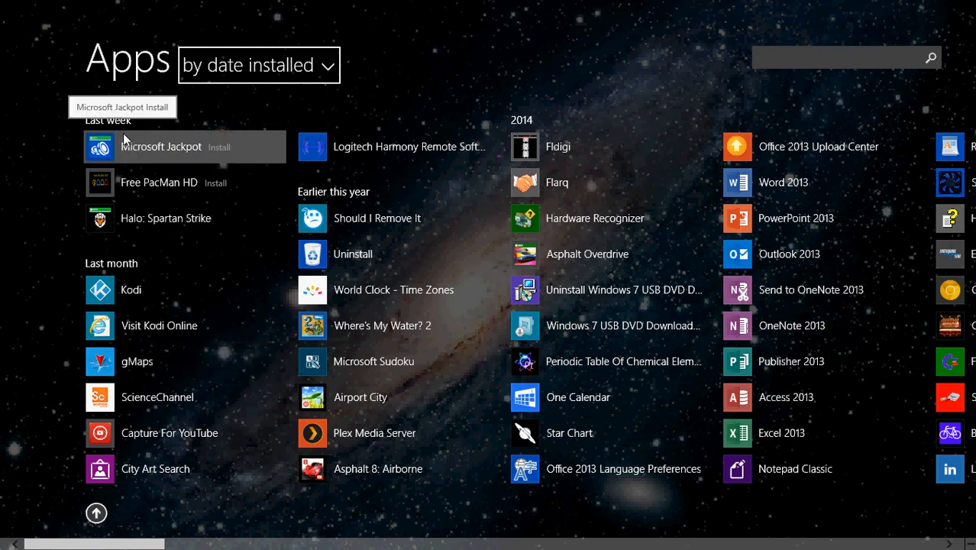
mouse_move(130, 161)
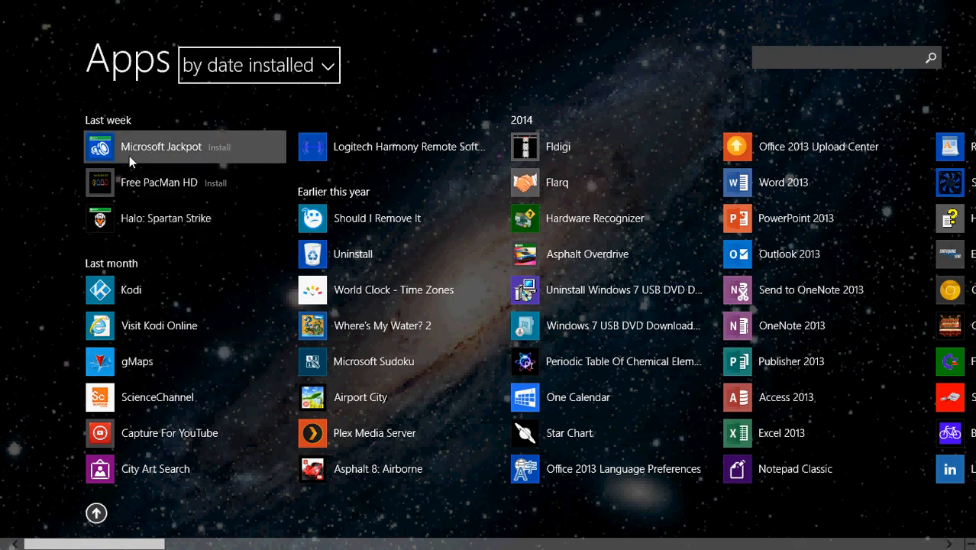
mouse_move(166, 218)
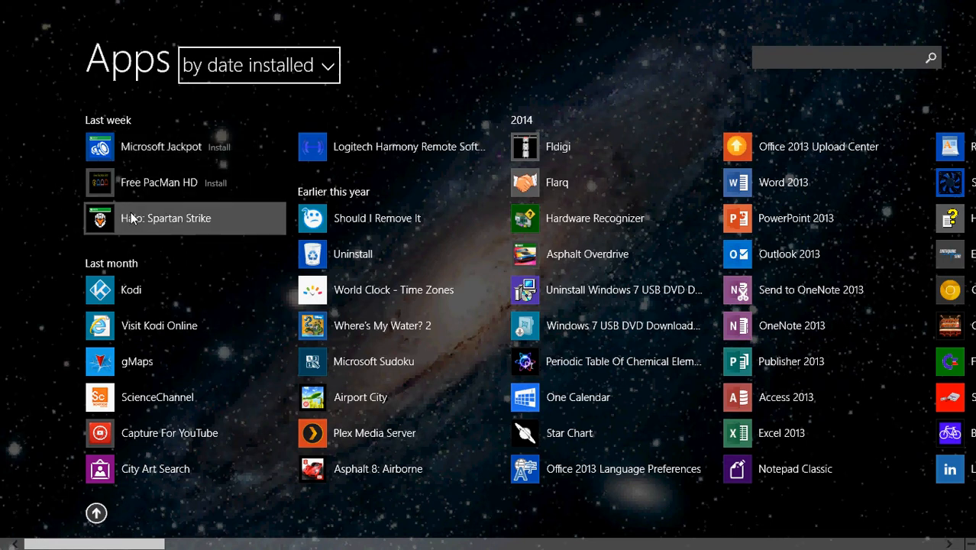
Step: Bring up the pin and uninstall options for Halo: Spartan Strike in the Apps list
right_click(166, 217)
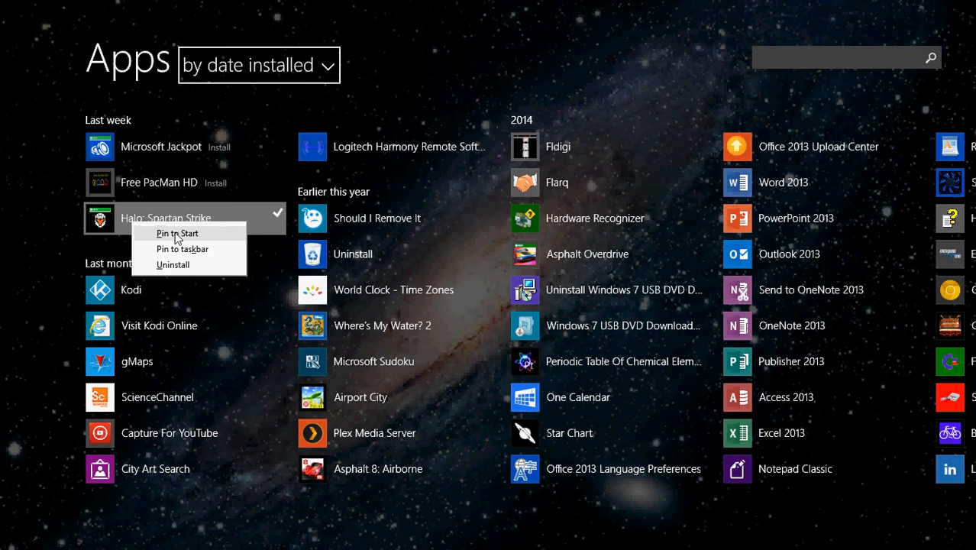
mouse_move(182, 248)
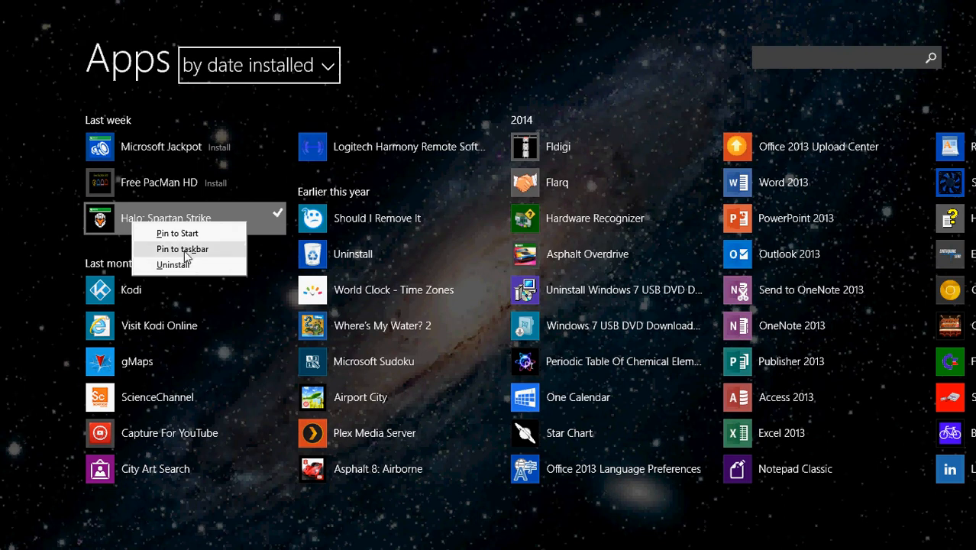
mouse_move(177, 232)
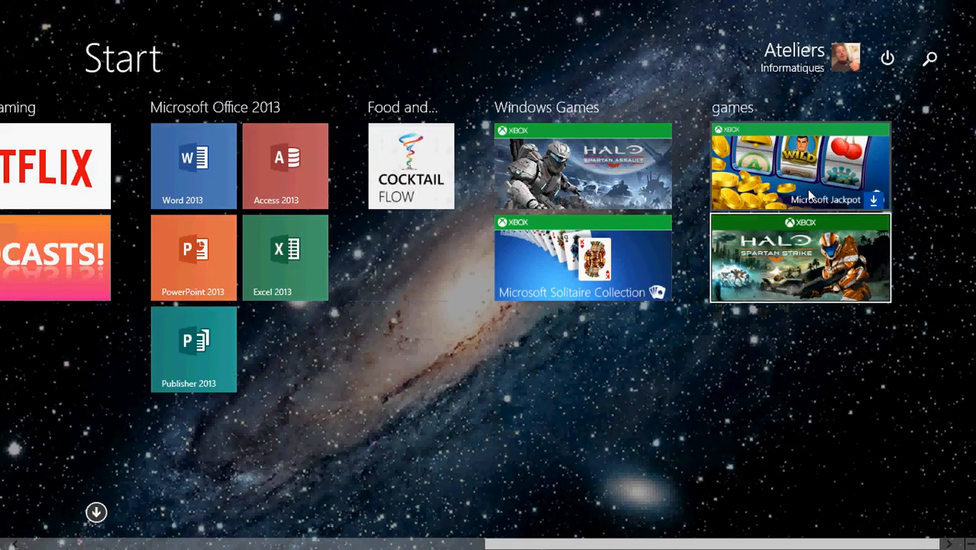
Step: Move the Halo: Spartan Strike tile into Windows Games, then return to Useful stuff
drag(800, 166, 583, 349)
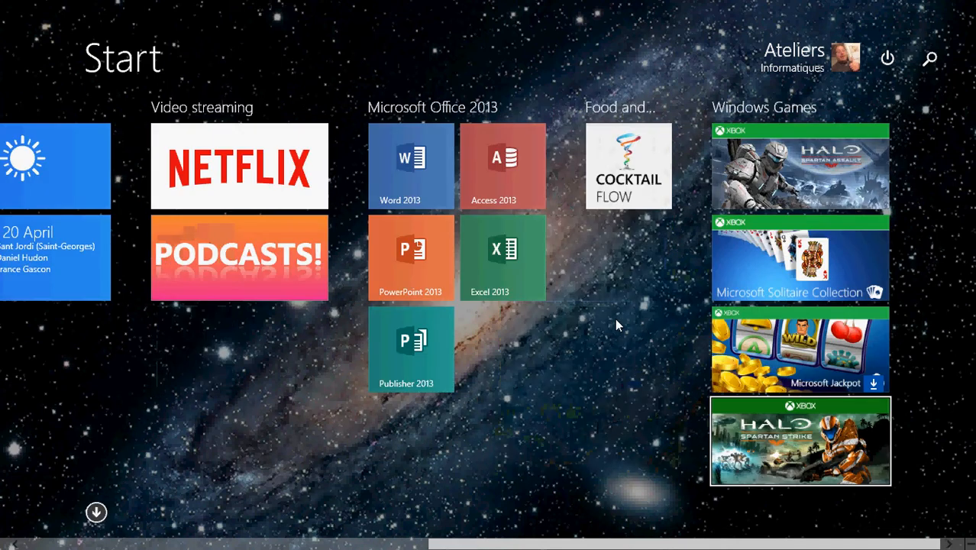
mouse_move(696, 307)
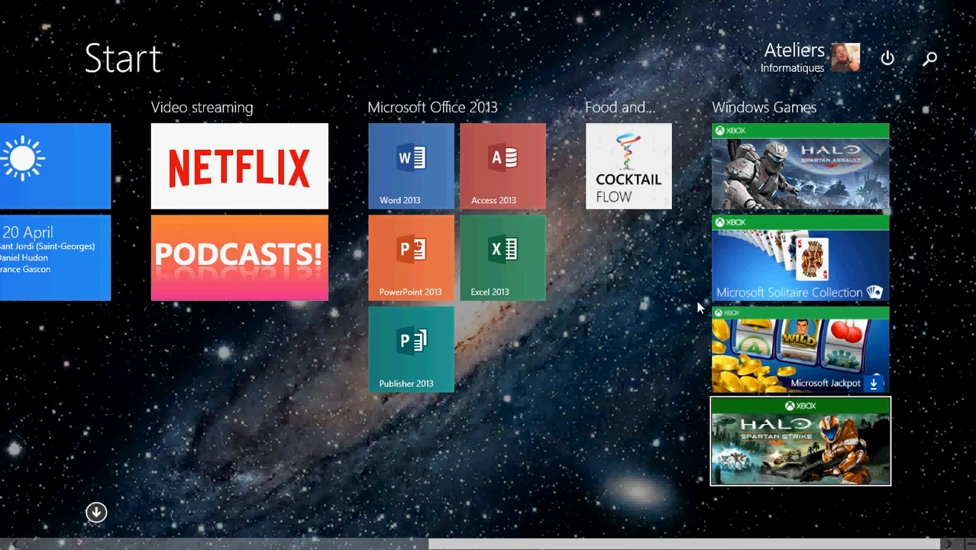
mouse_move(542, 373)
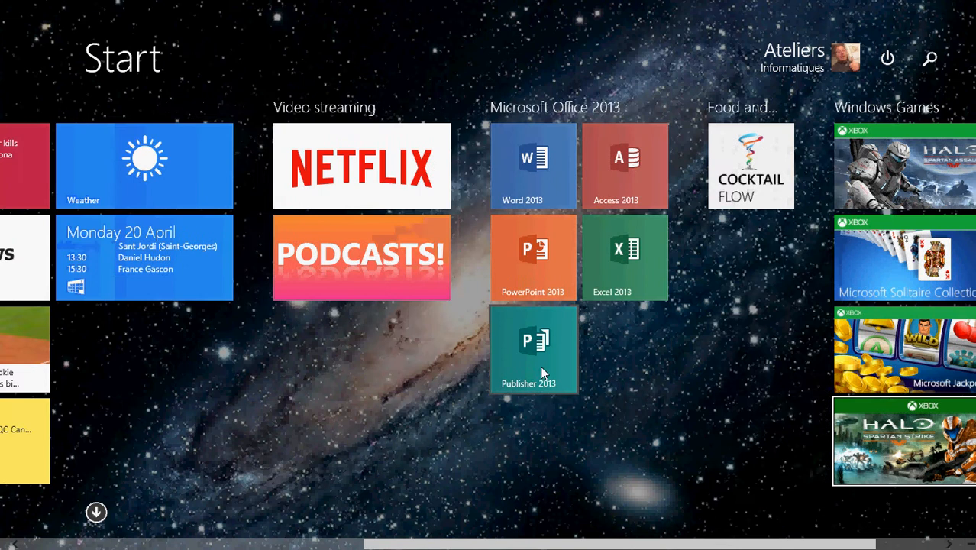
scroll(left, 3)
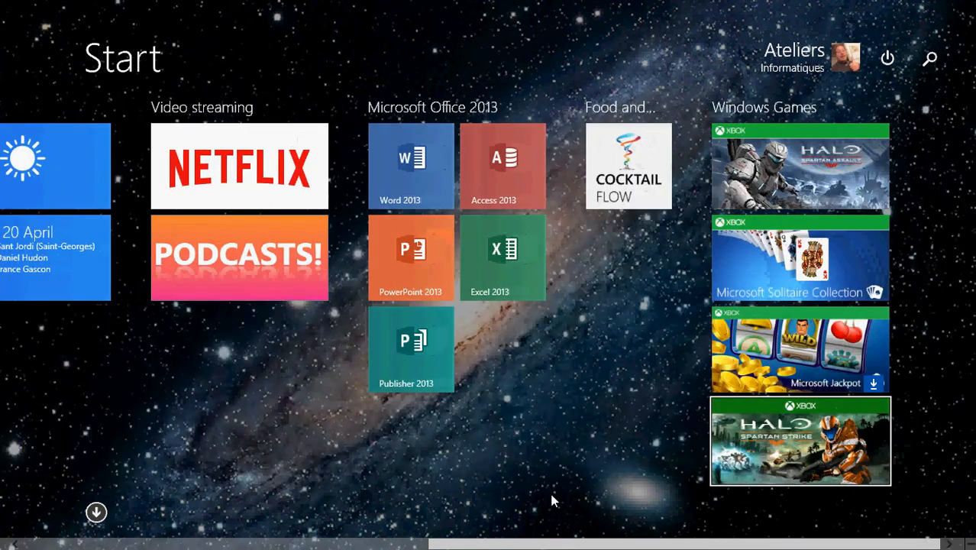
mouse_move(483, 443)
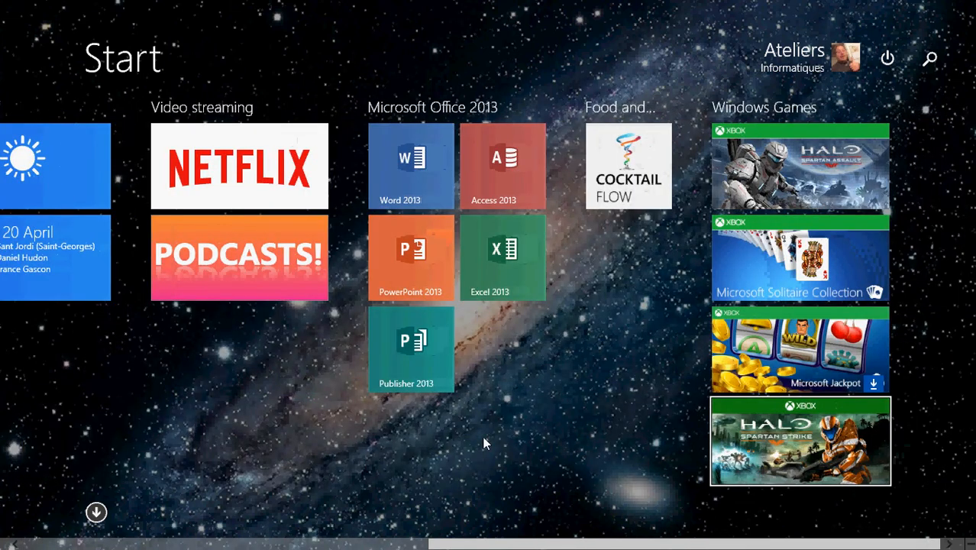
scroll(left, 3)
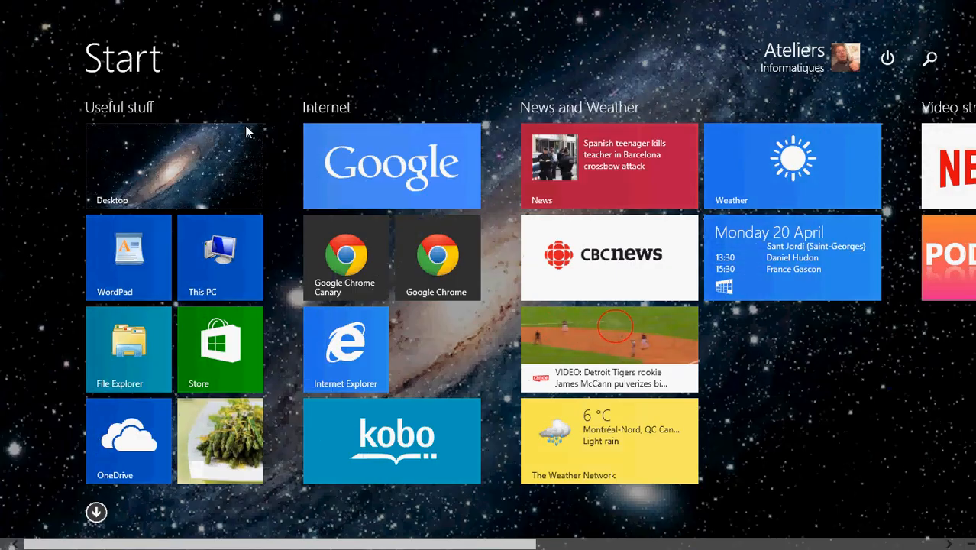
Step: Launch the Store tile to reach its home page with Featured games and Top free apps
click(220, 349)
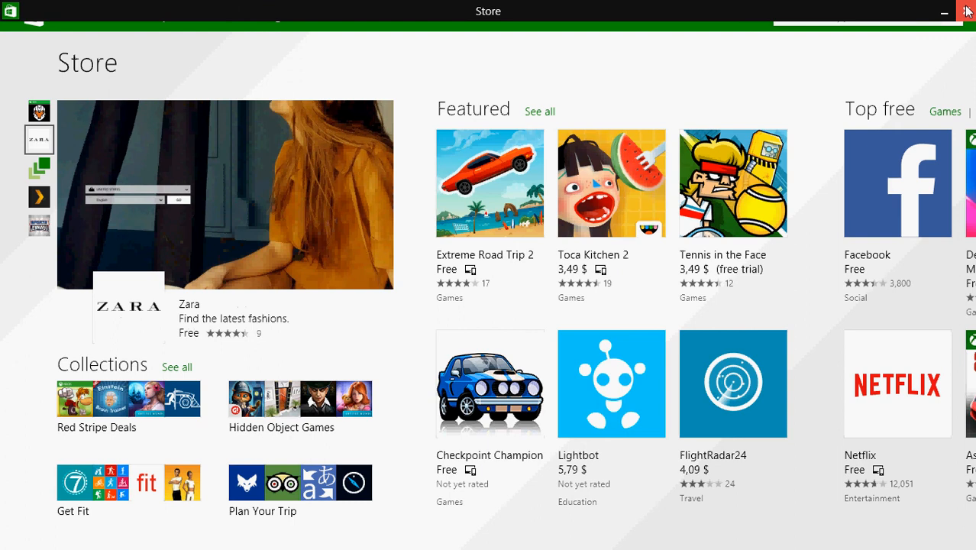
mouse_move(856, 50)
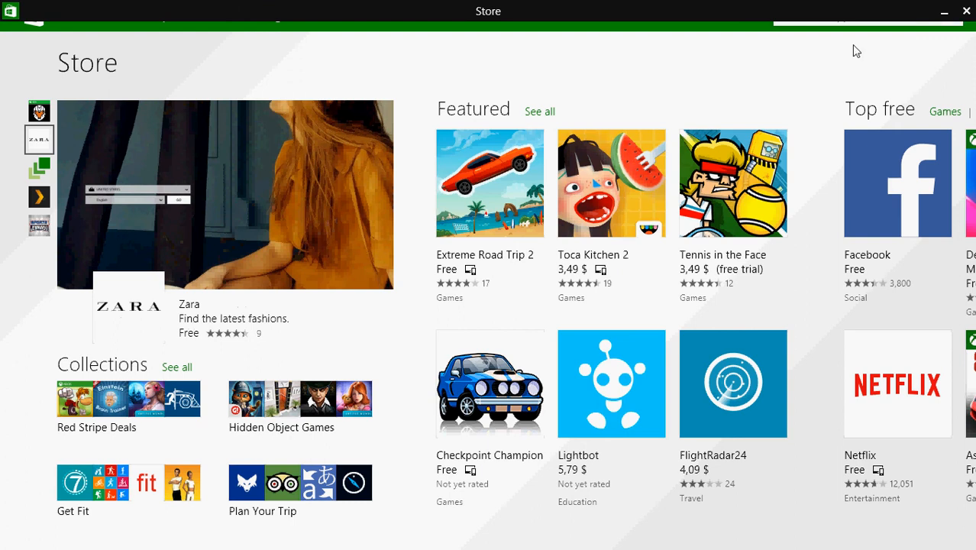